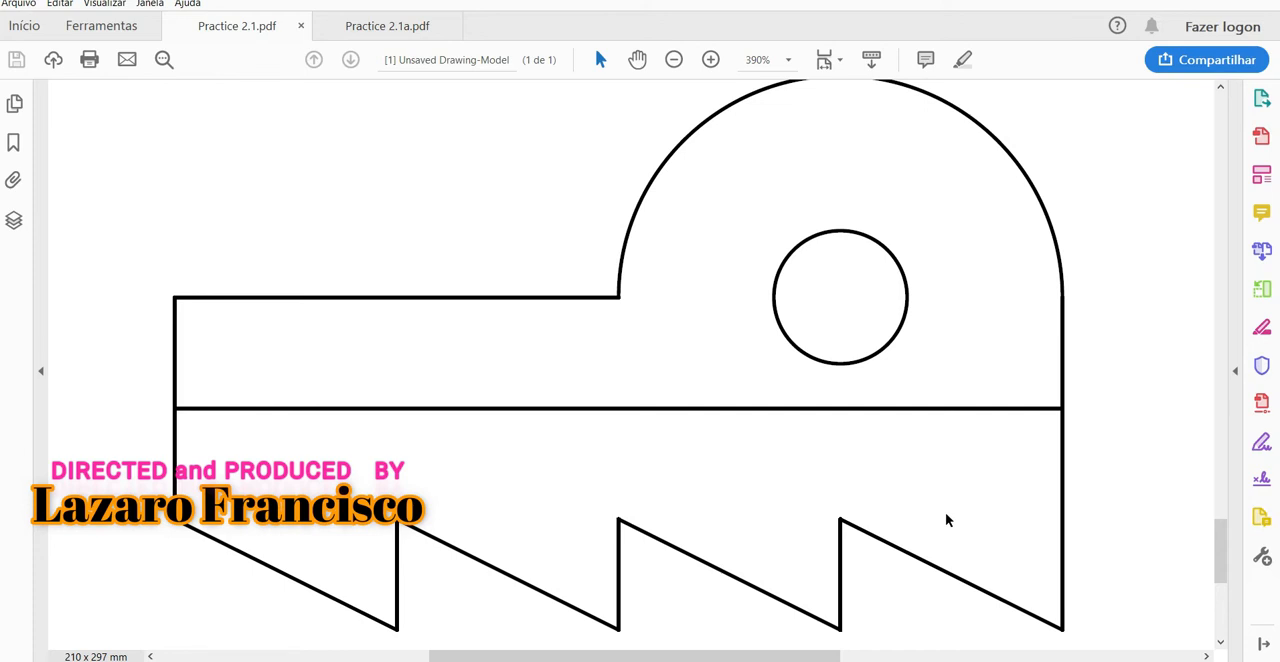
mouse_move(767, 453)
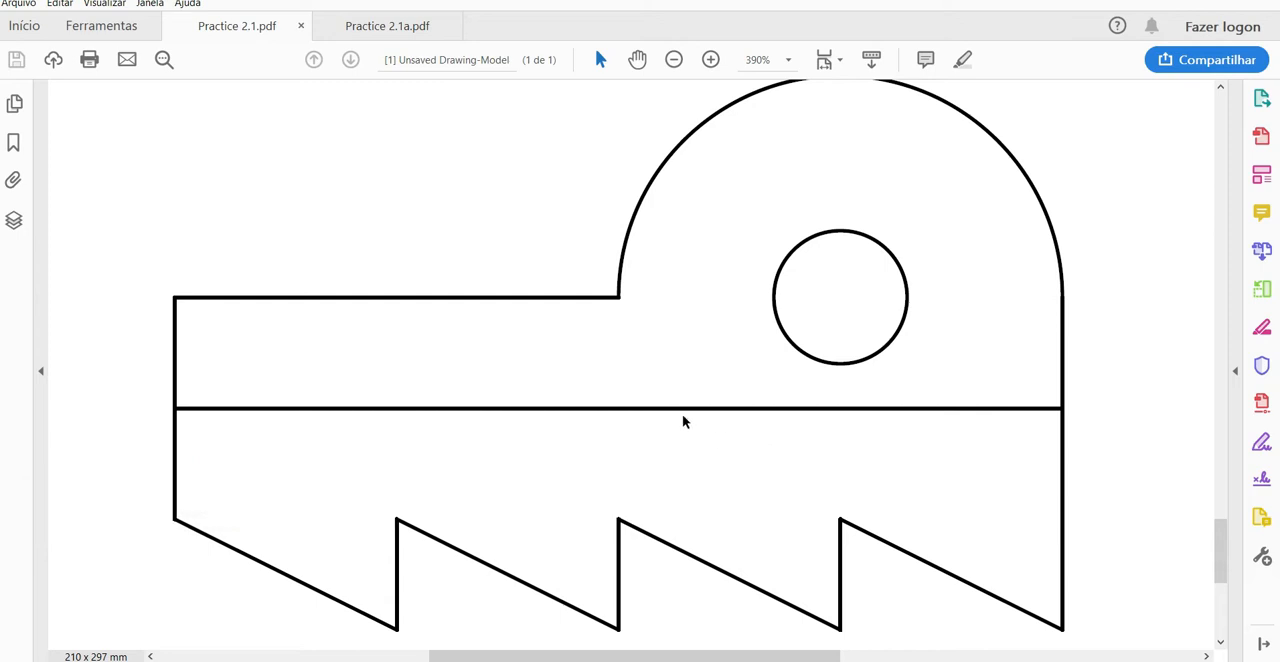
mouse_move(706, 328)
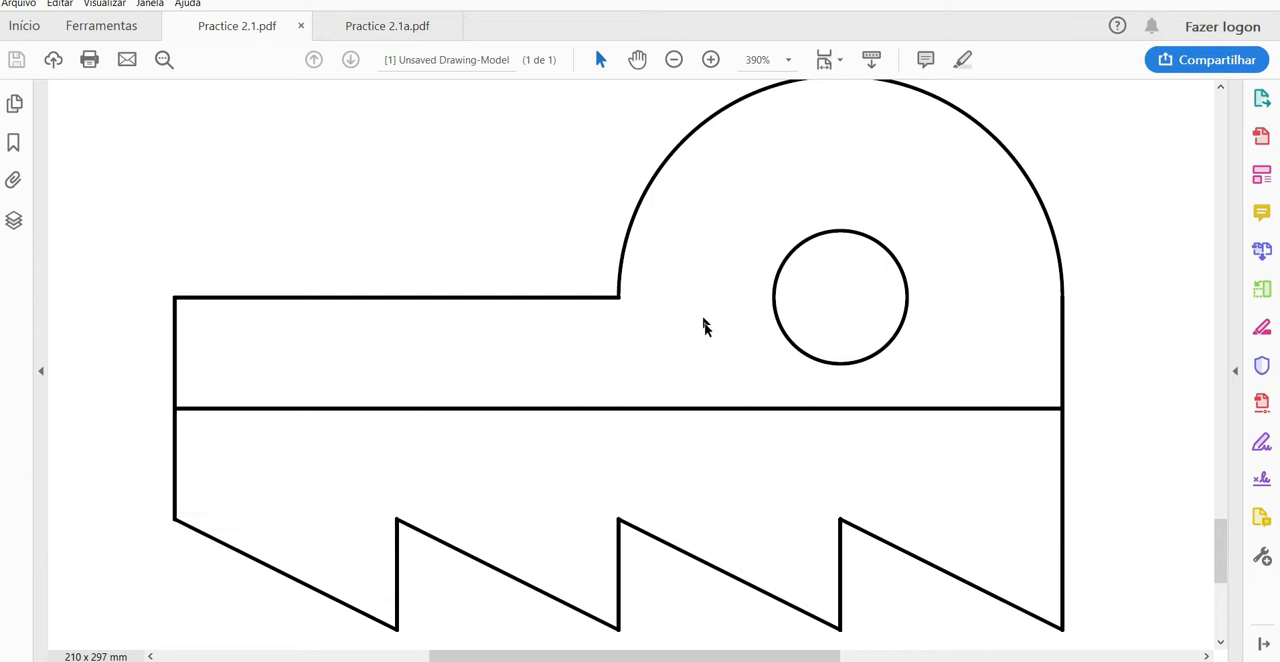
mouse_move(700, 351)
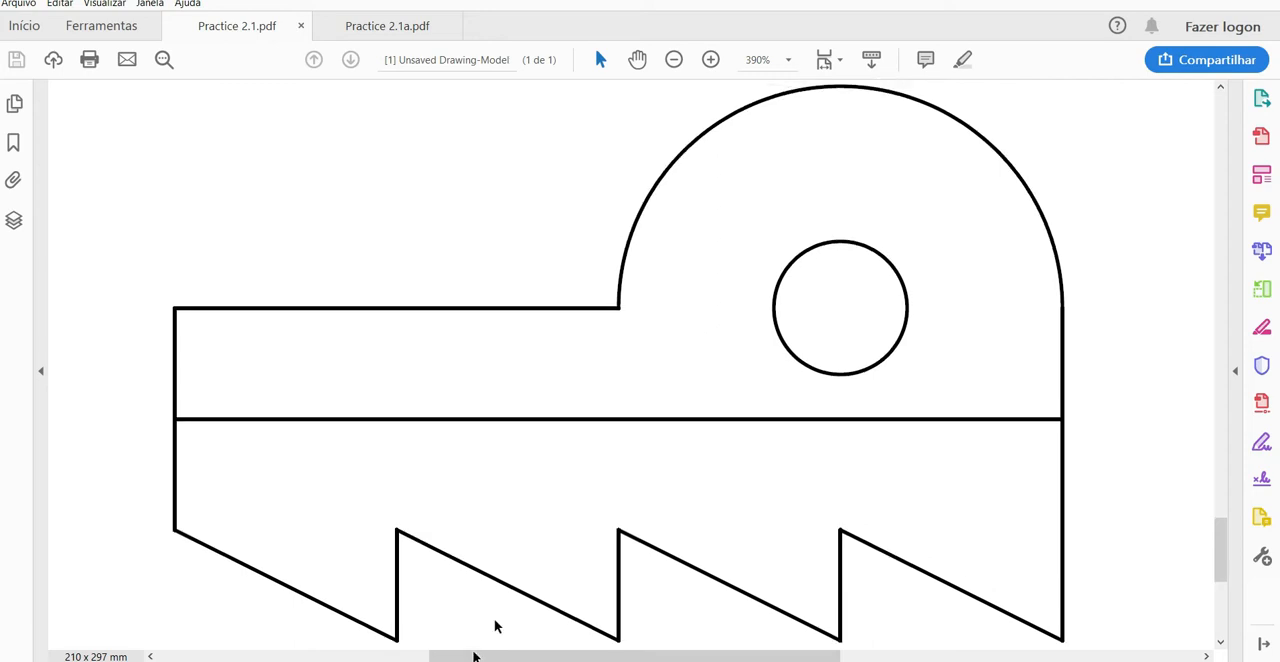
- View Practice 2.1a.pdf showing the ratchet dimensioned 80, 20, 10, R6 and Ø40
click(386, 25)
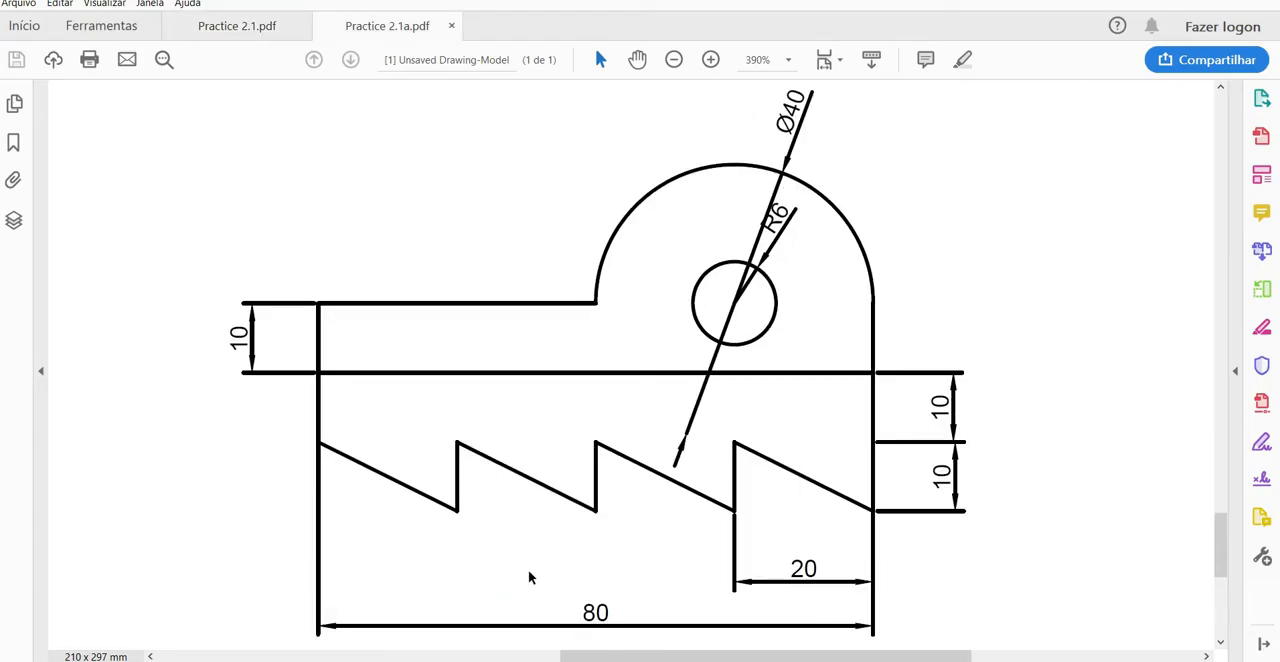
mouse_move(835, 237)
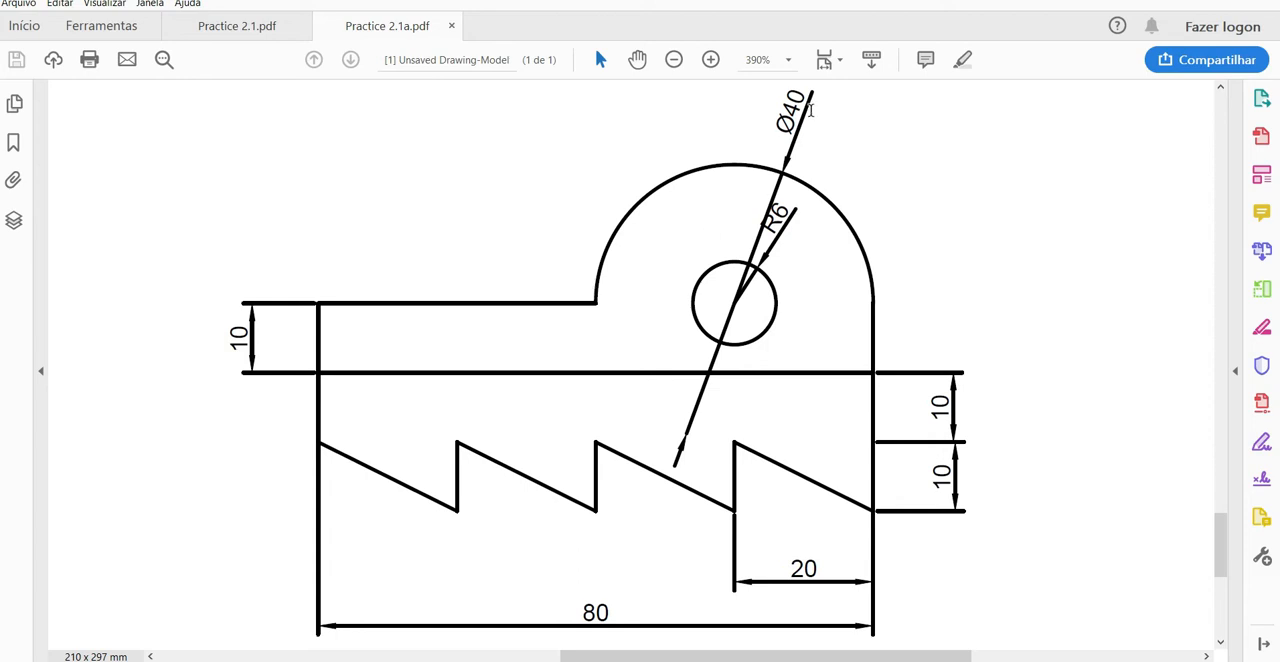
mouse_move(768, 241)
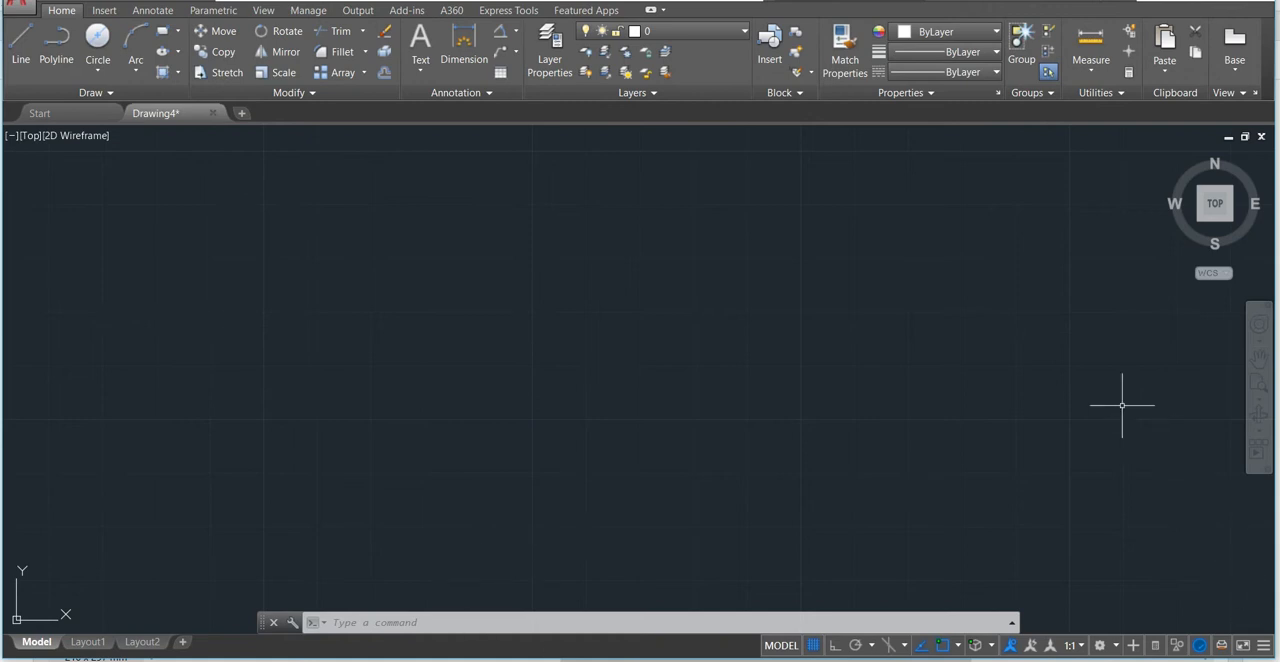
mouse_move(341, 379)
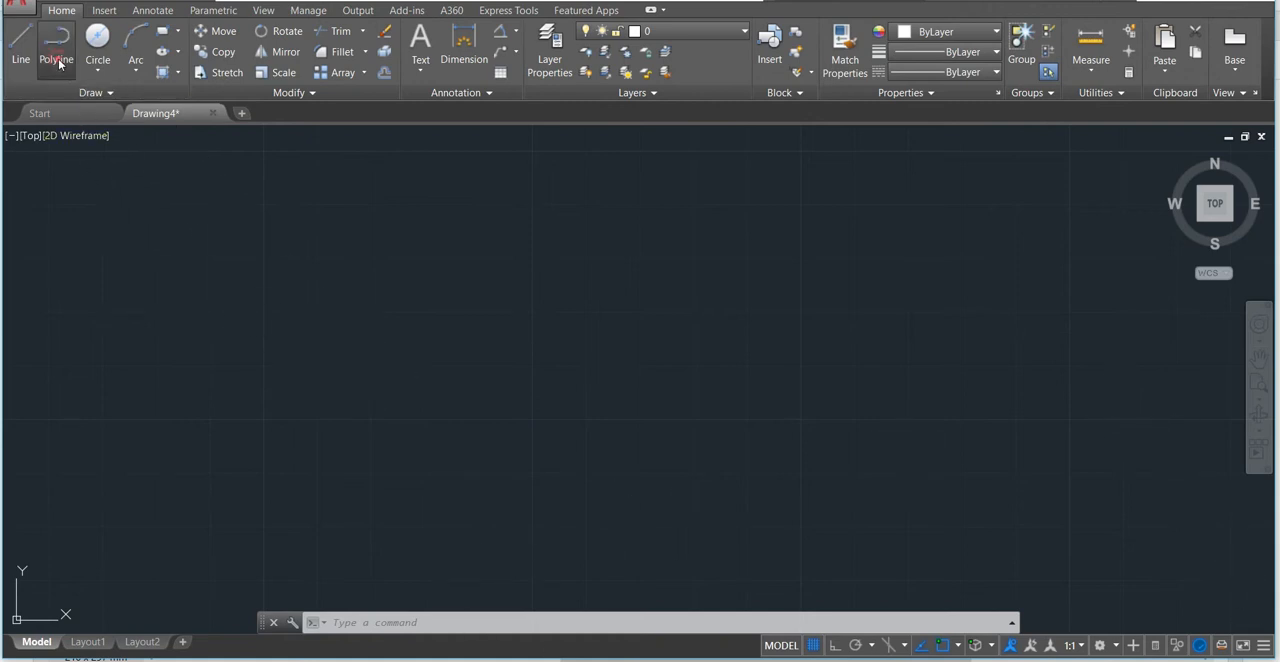
- Draw a closed polyline: 80-long, 10-high strip with a 40 semicircular arc on top
click(56, 45)
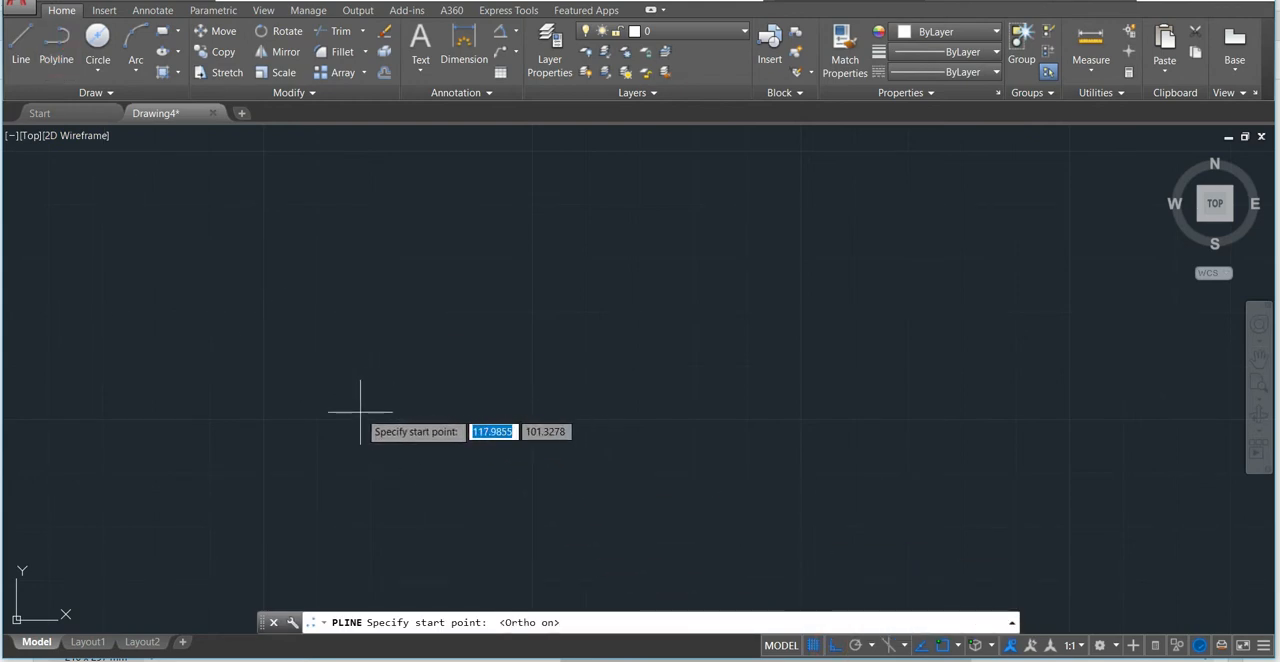
click(360, 413)
text(80)
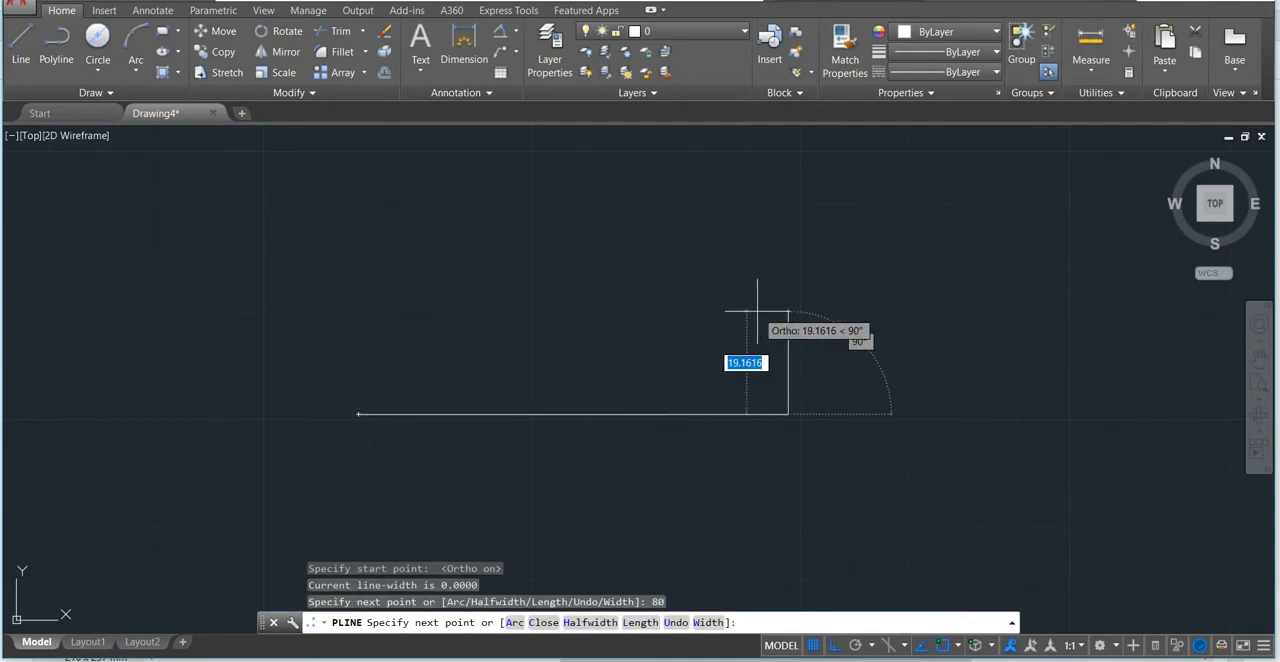
text(10)
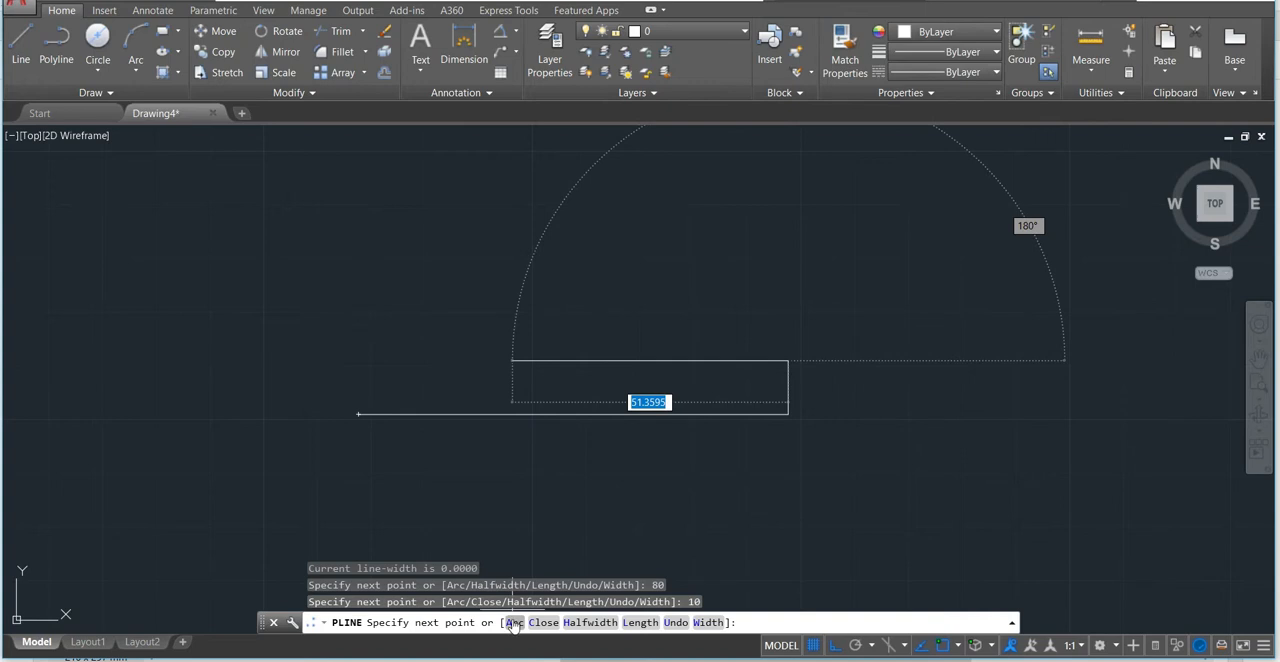
text(A)
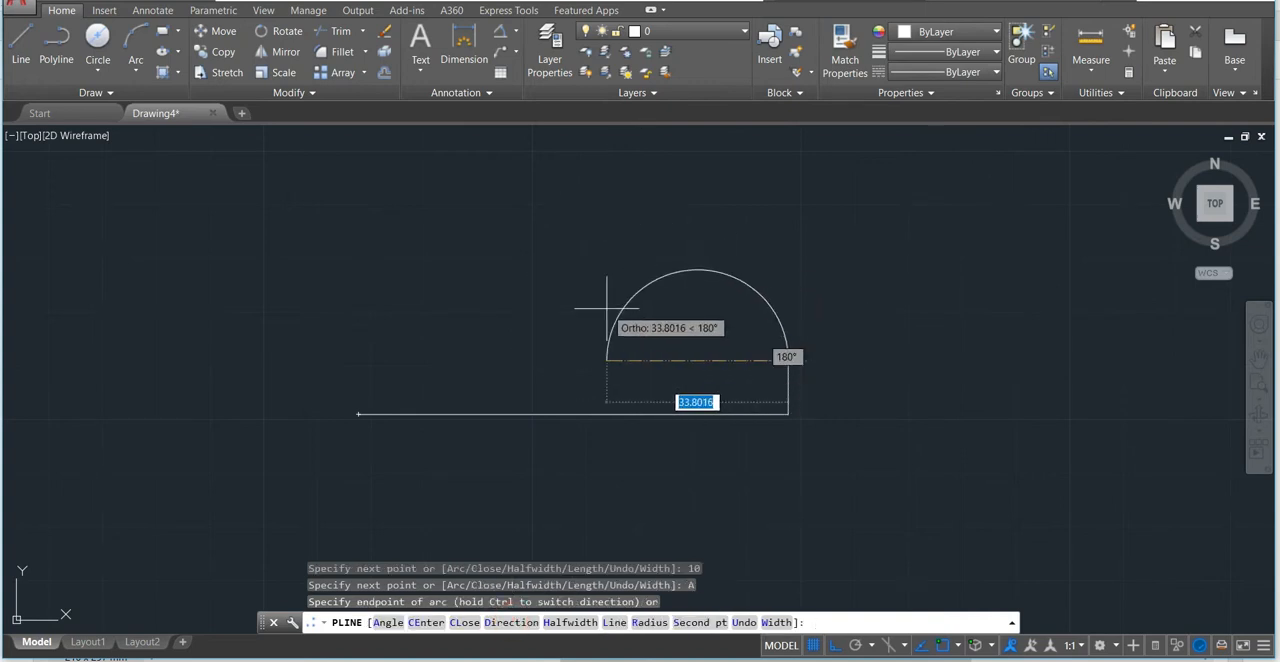
text(40)
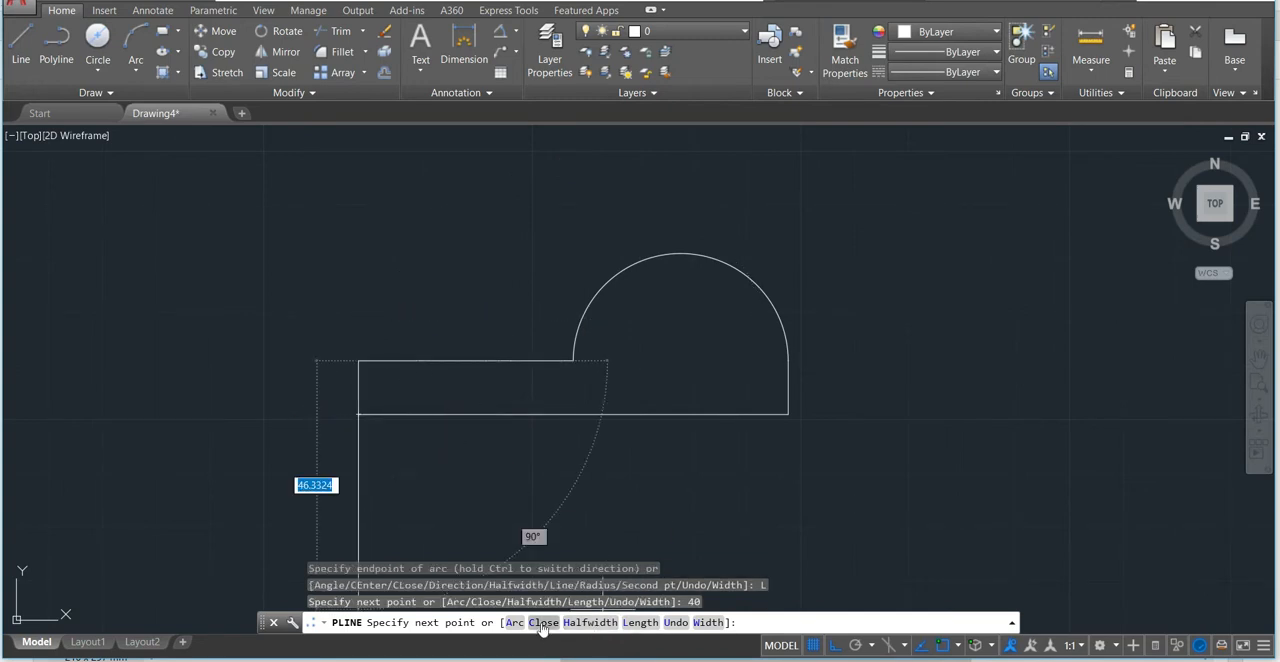
text(C)
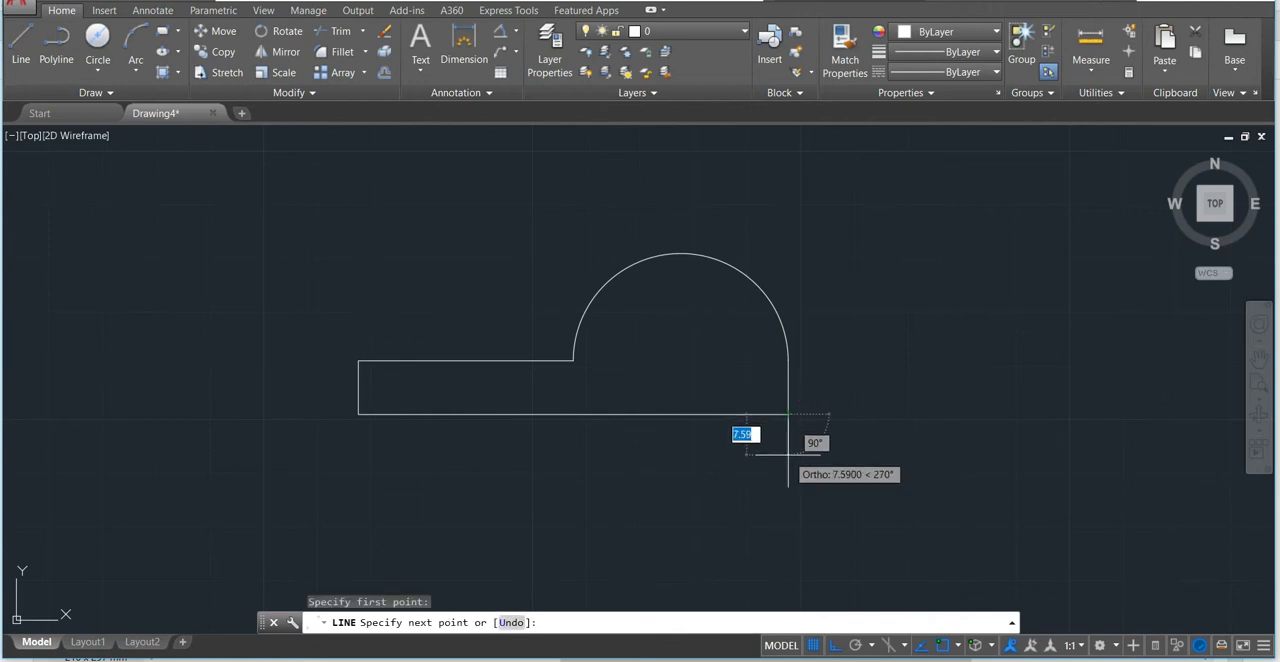
mouse_move(805, 485)
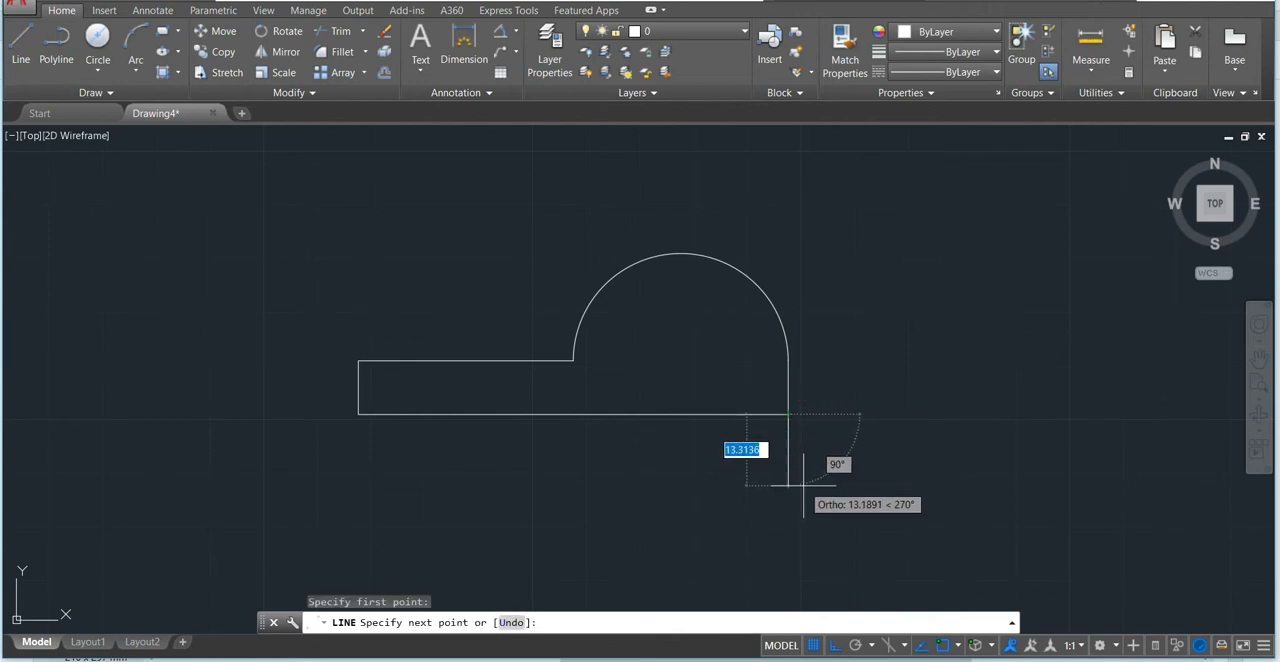
mouse_move(810, 505)
text(20)
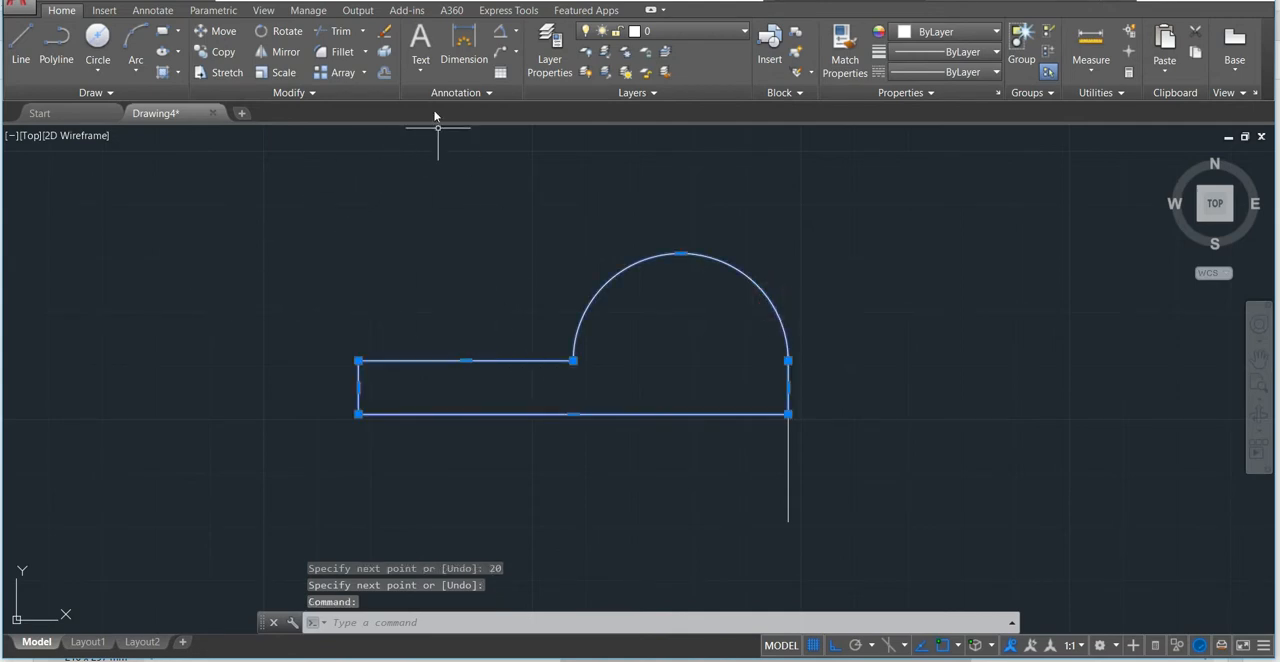
mouse_move(384, 72)
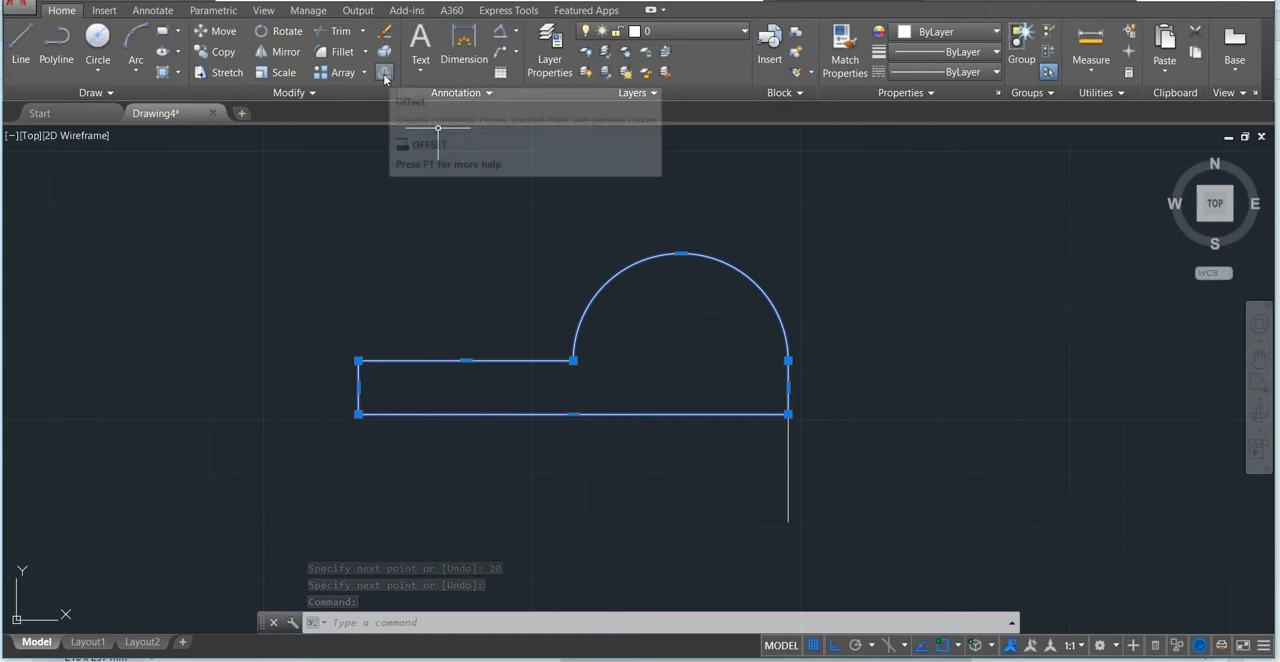
- Start Offset with a distance of 10
click(384, 72)
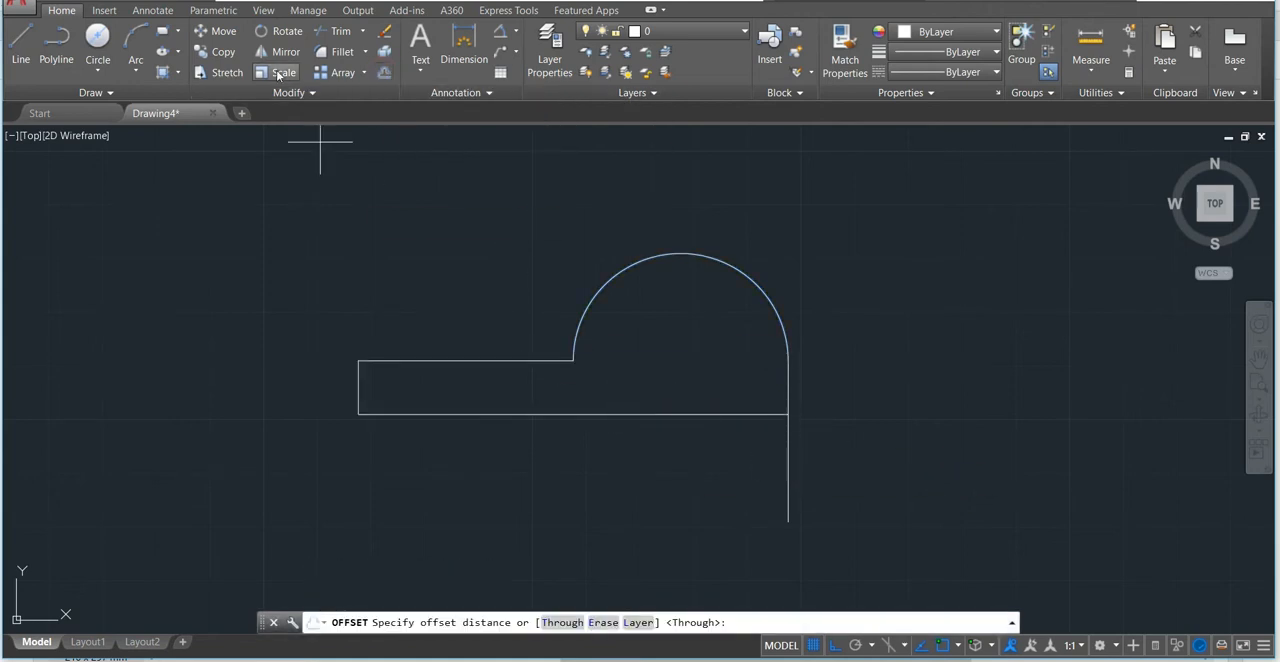
mouse_move(350, 300)
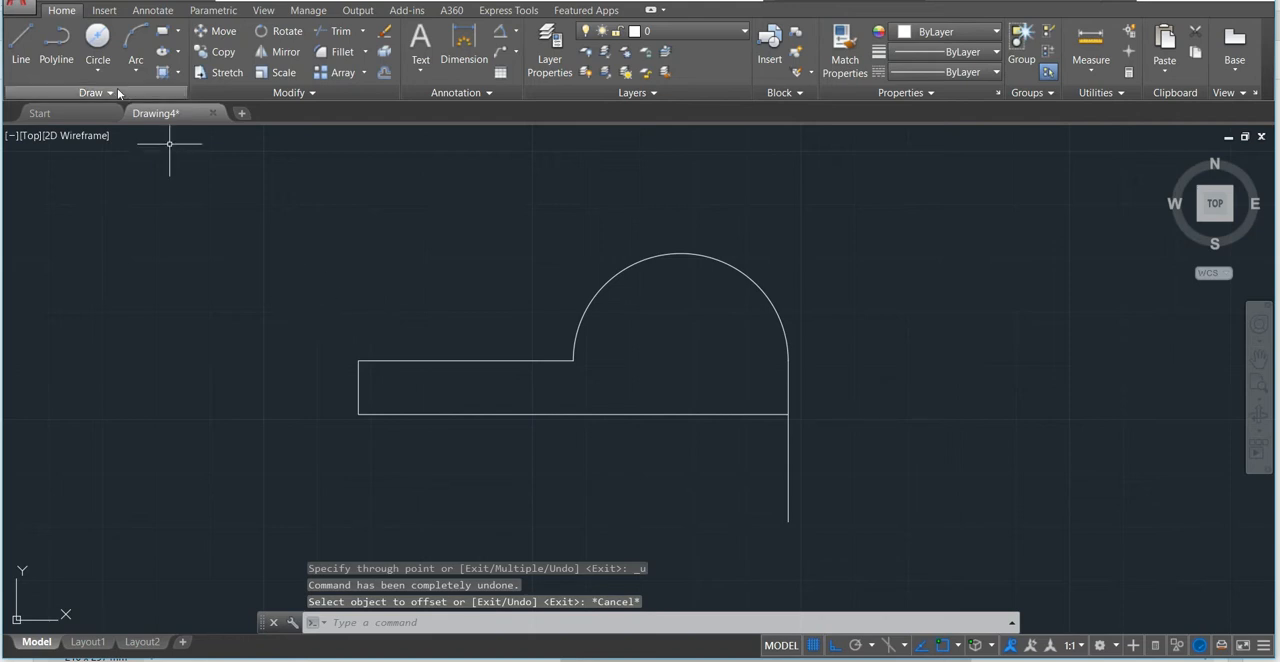
mouse_move(740, 438)
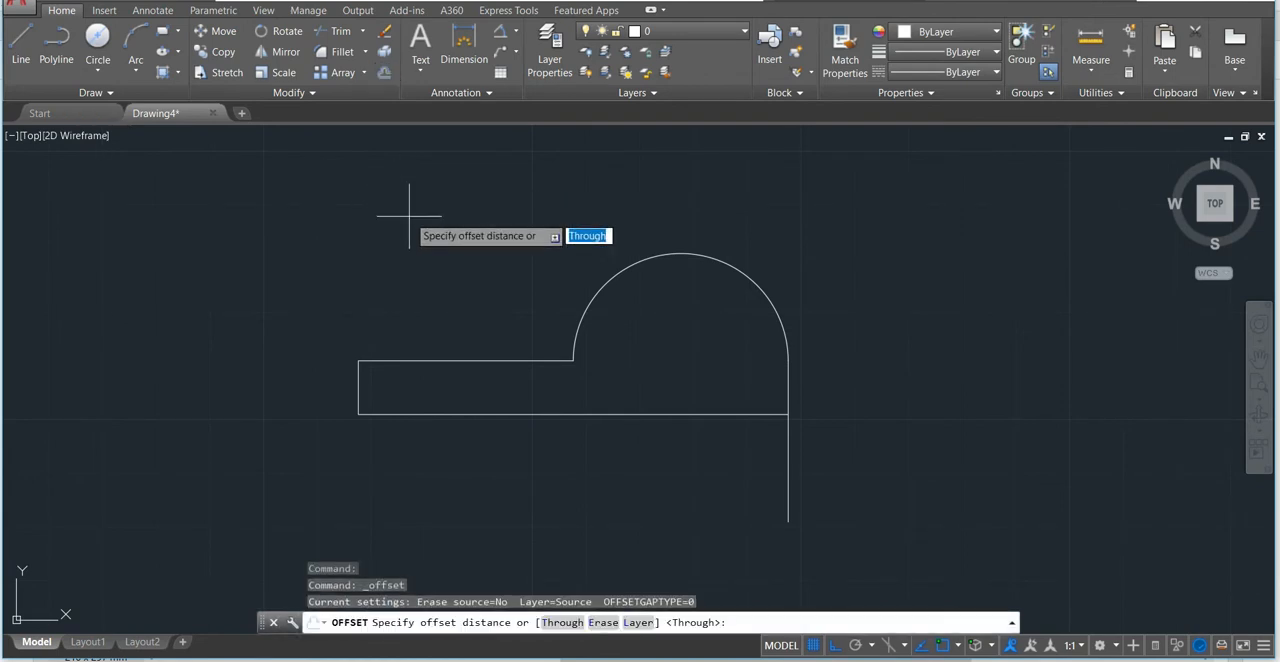
text(10)
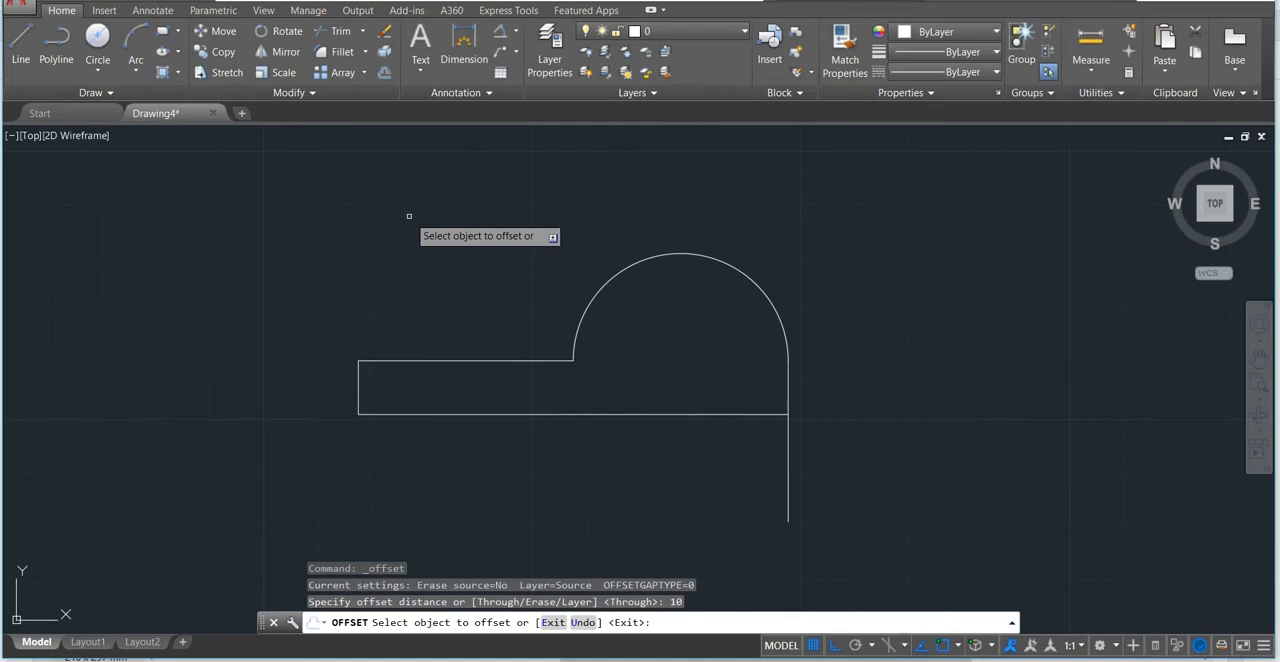
mouse_move(628, 416)
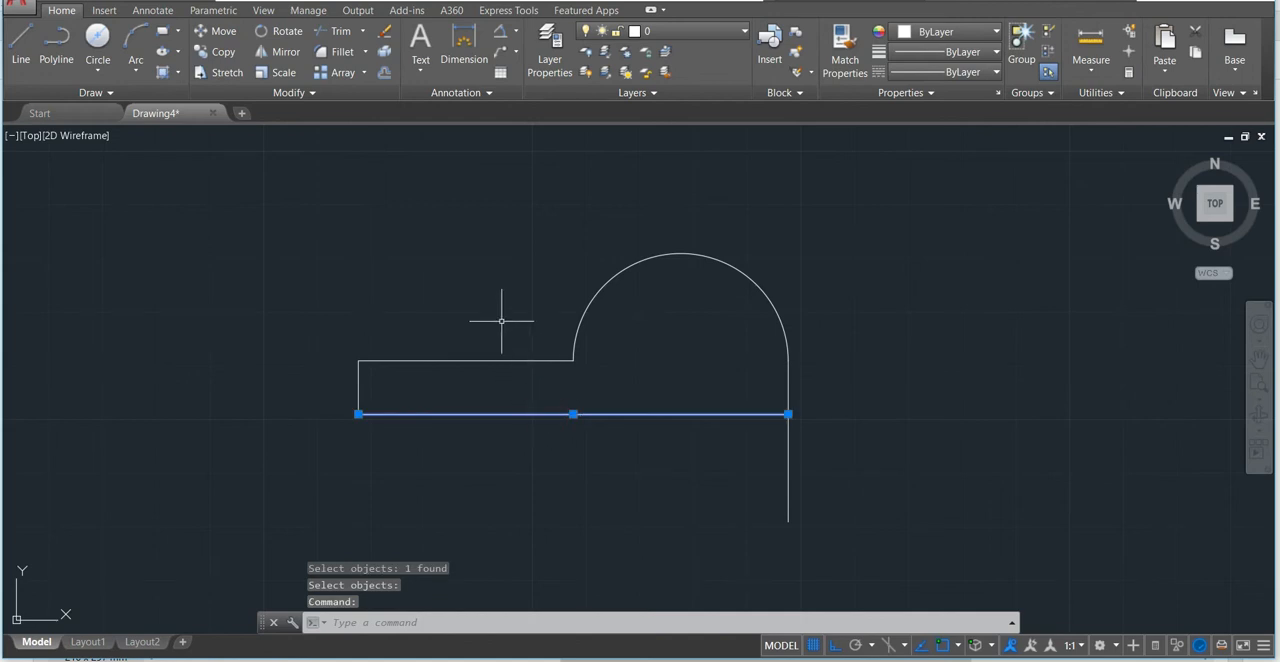
- Offset the bottom edge into two parallel lines, 10 and 20 units below
key(Escape)
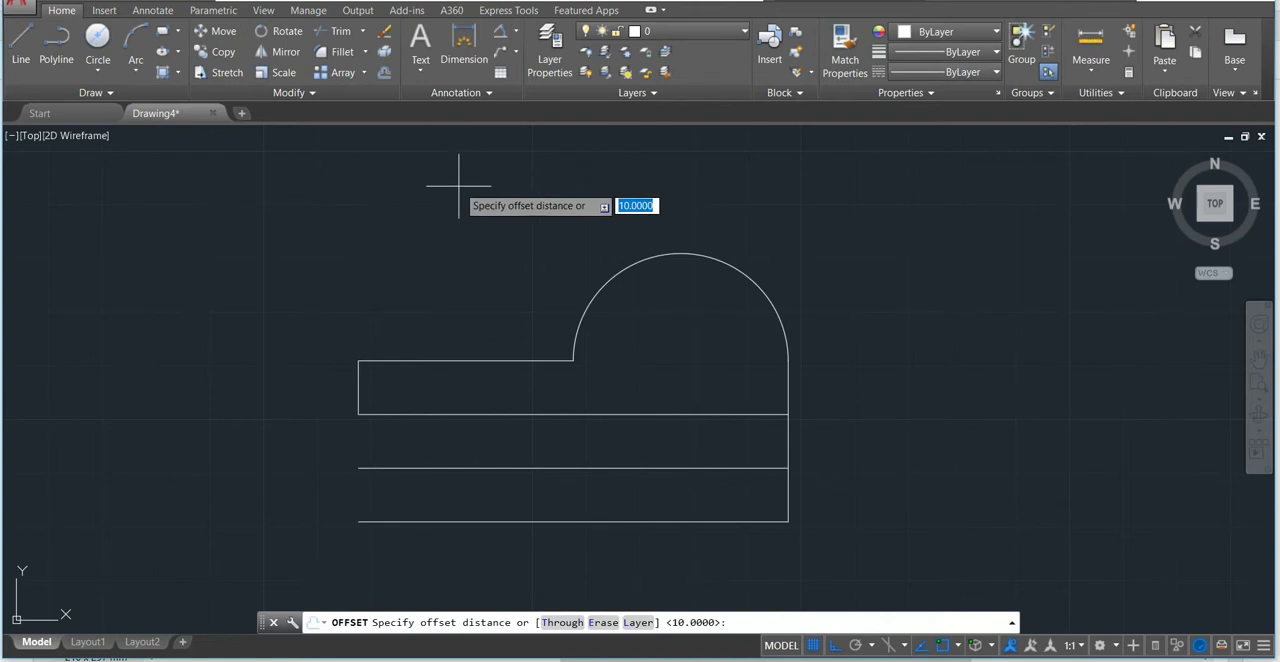
- Offset the right vertical edge leftward by 20 to split the lower band
text(20)
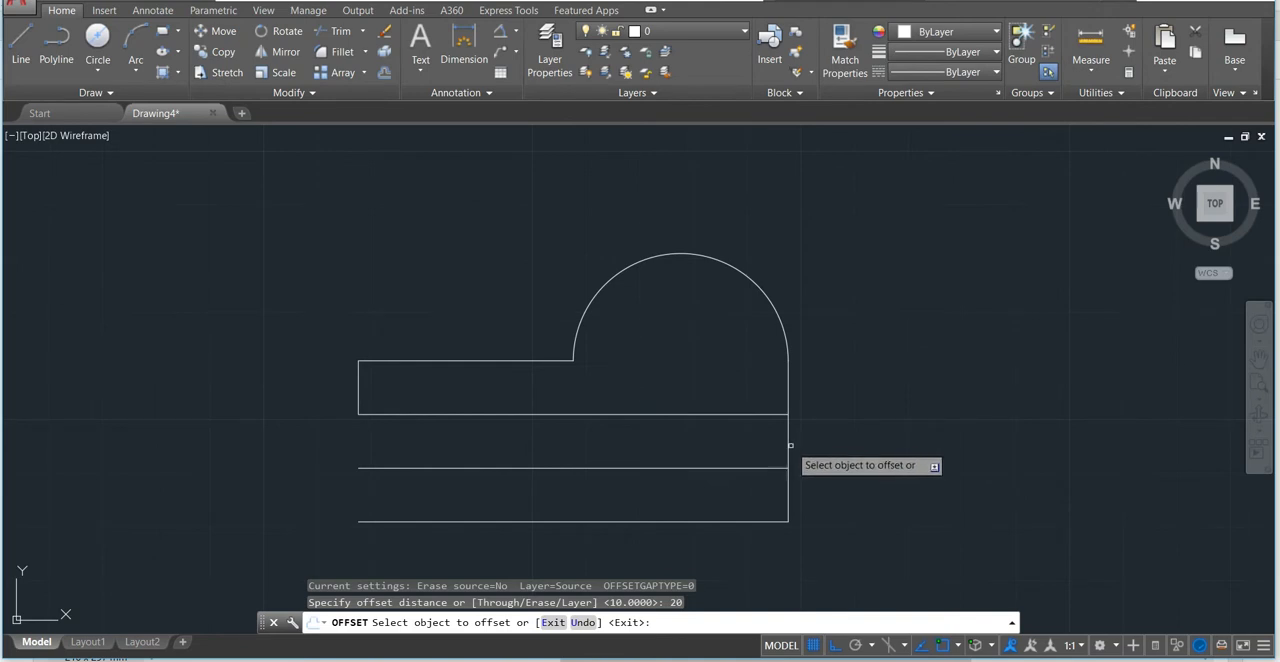
click(789, 445)
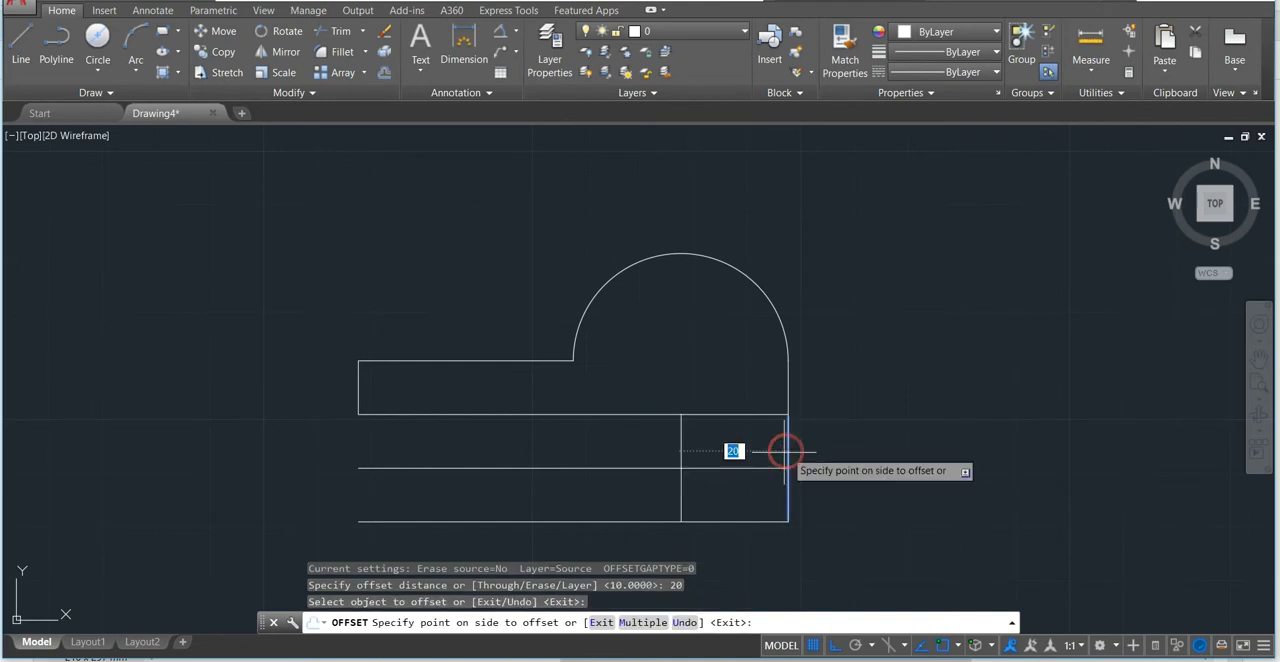
click(785, 450)
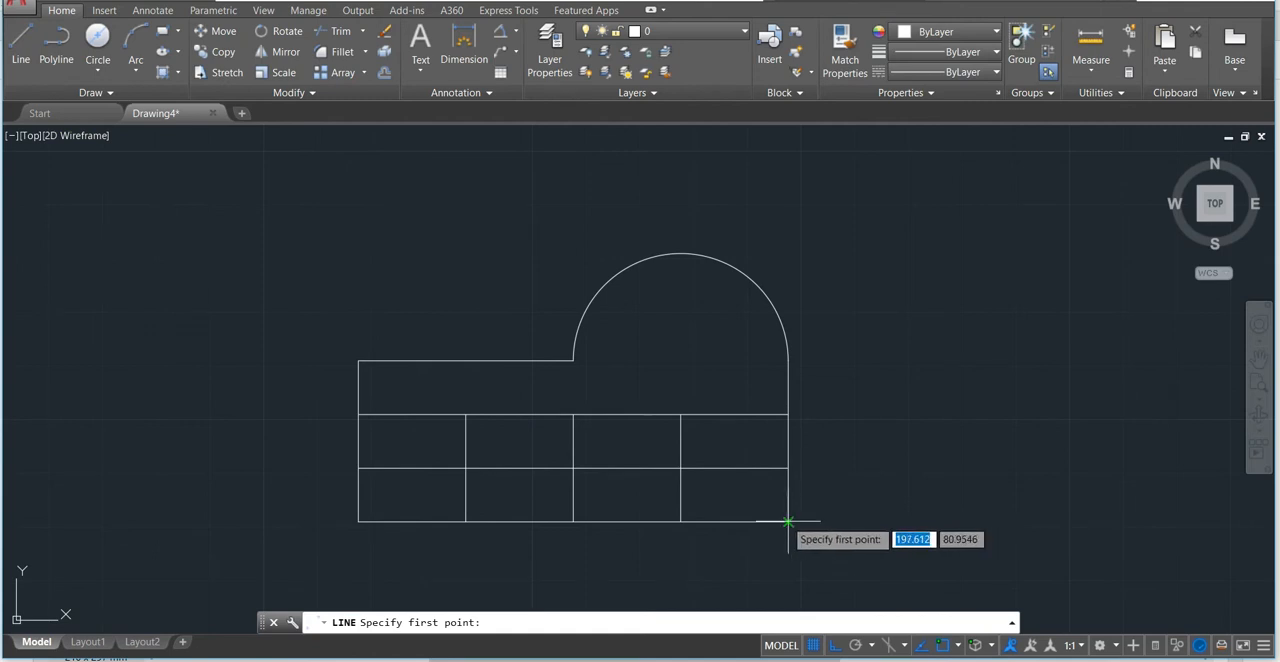
- Draw diagonal tooth lines across the bottom-row cells, corner to corner
click(787, 522)
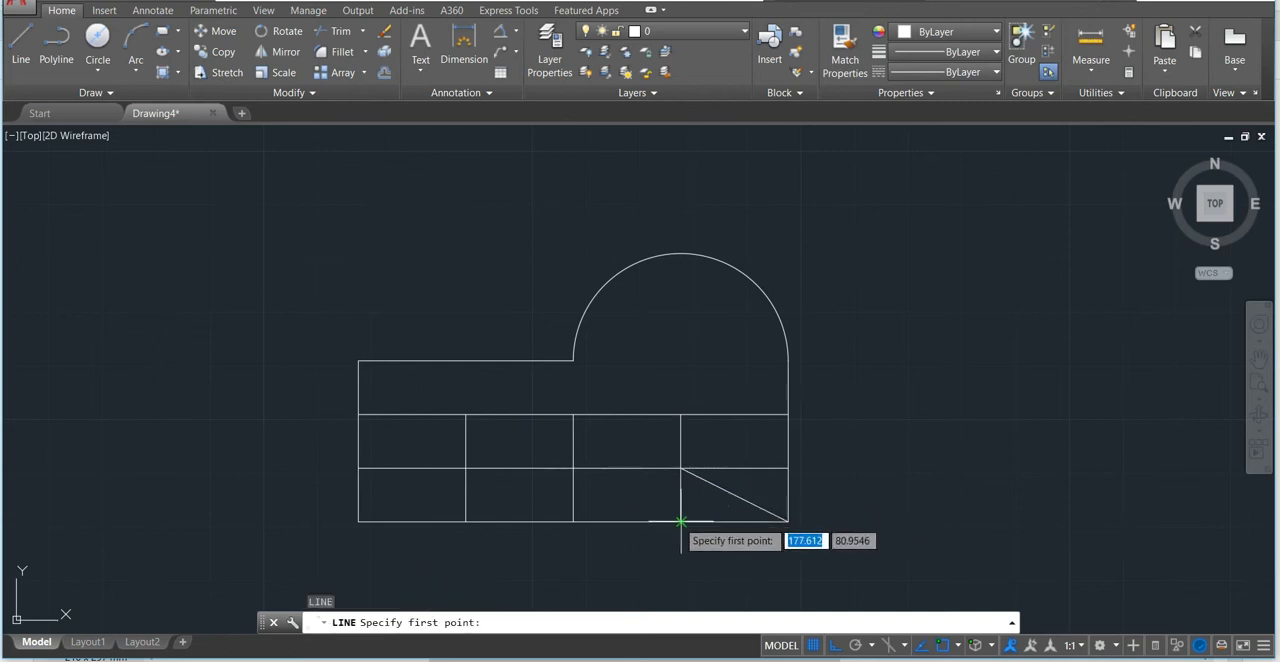
click(680, 521)
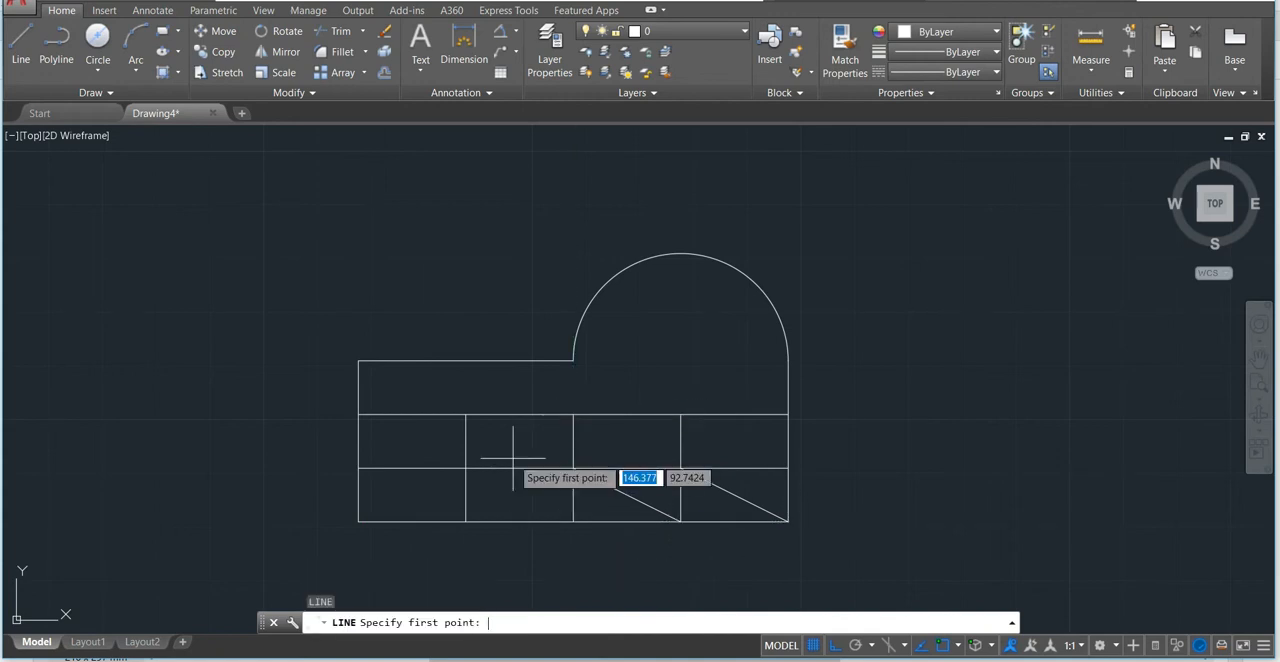
mouse_move(573, 521)
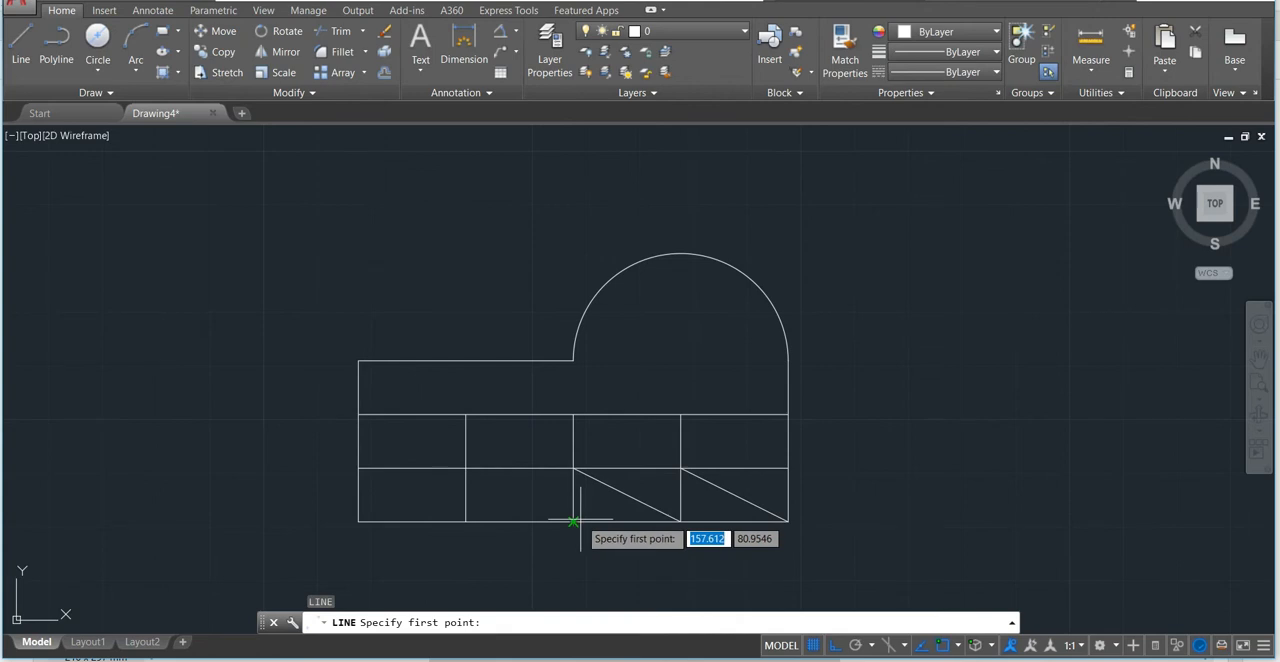
click(572, 520)
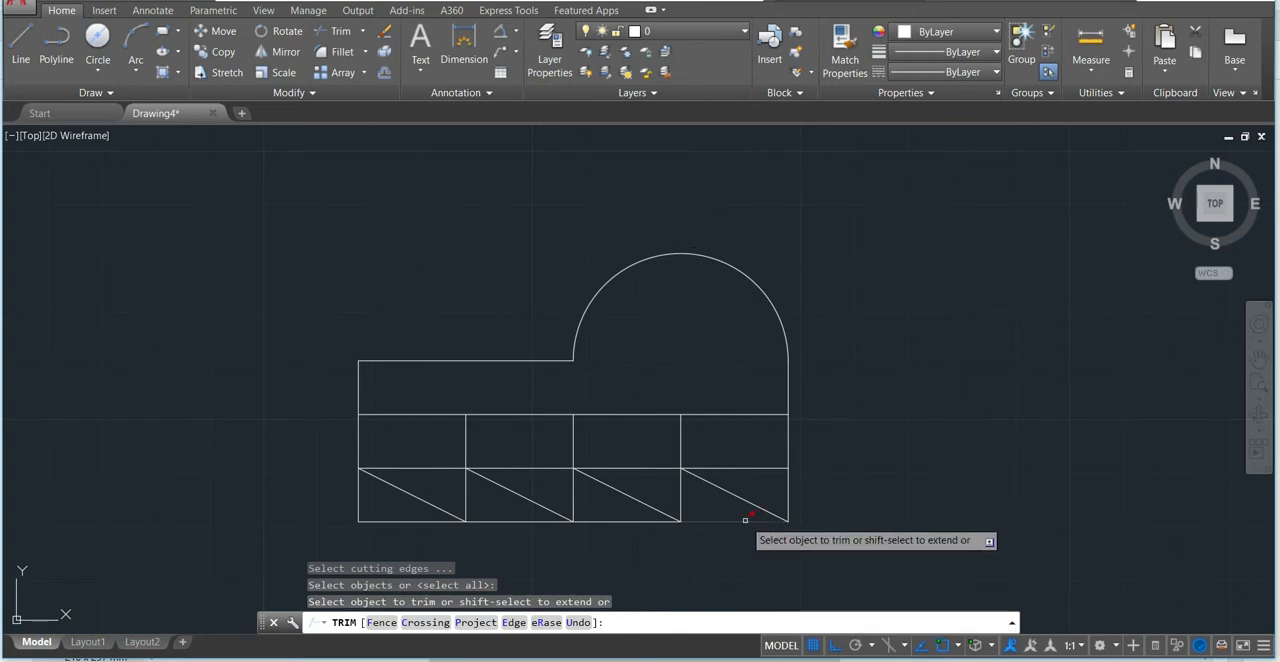
- Trim and erase leftover grid segments, leaving a four-tooth sawtooth edge
click(748, 518)
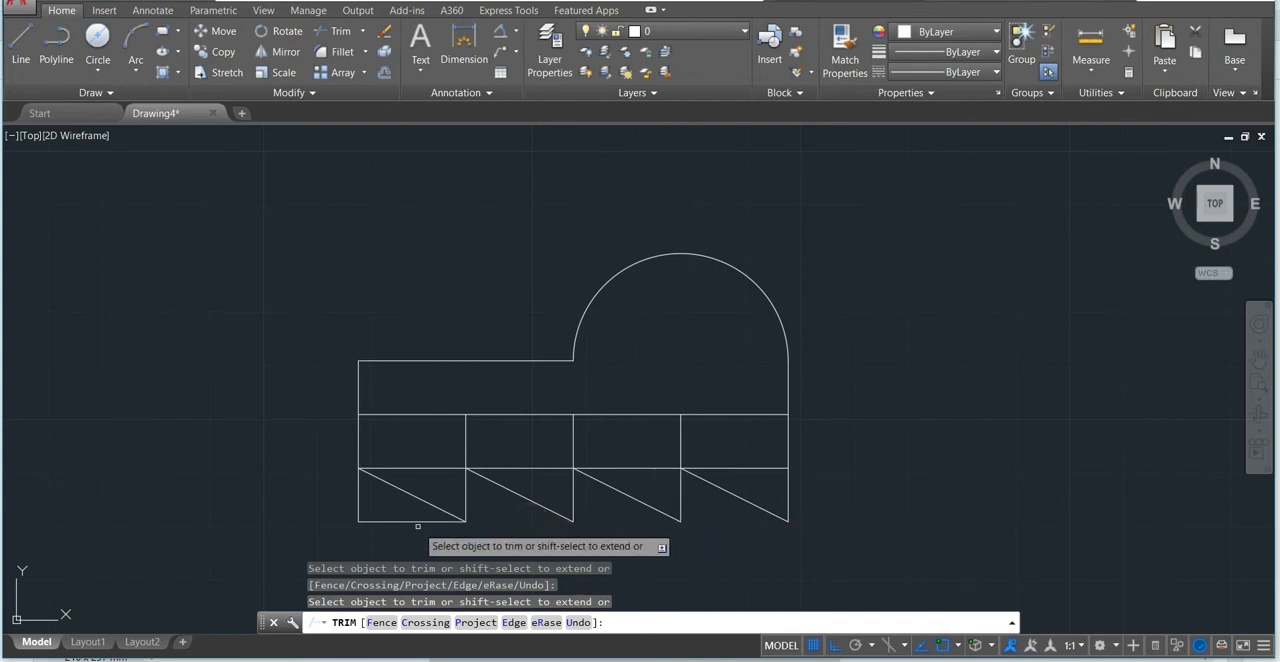
click(406, 520)
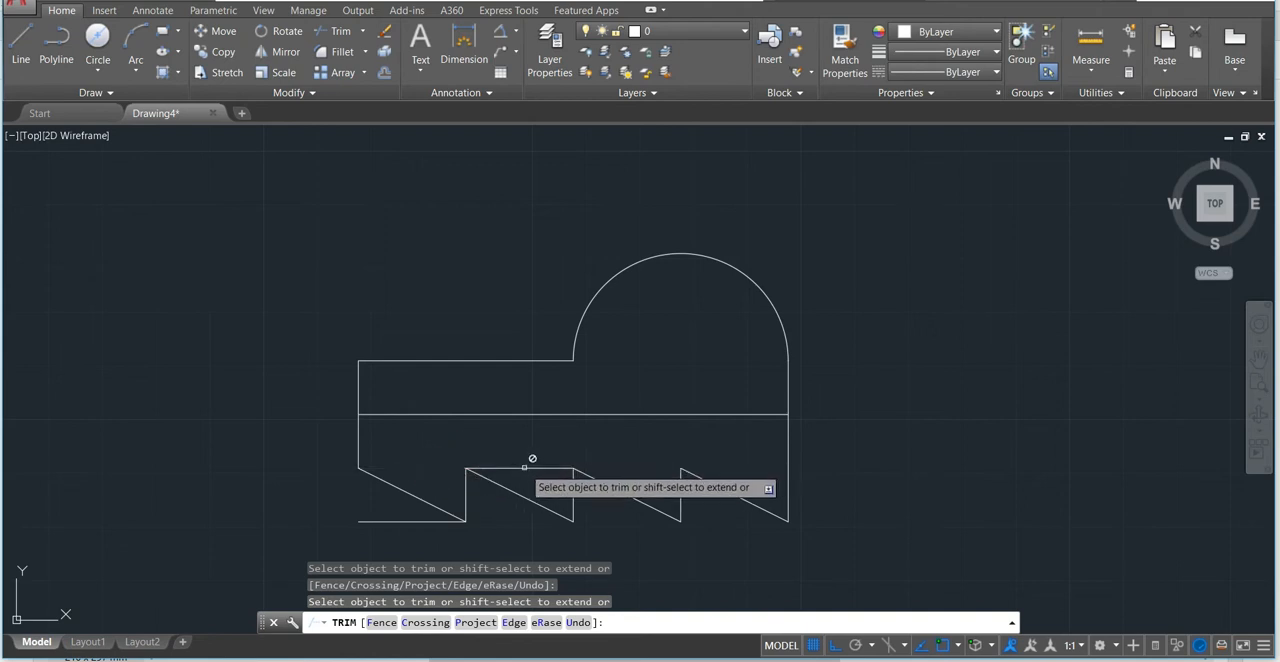
click(525, 467)
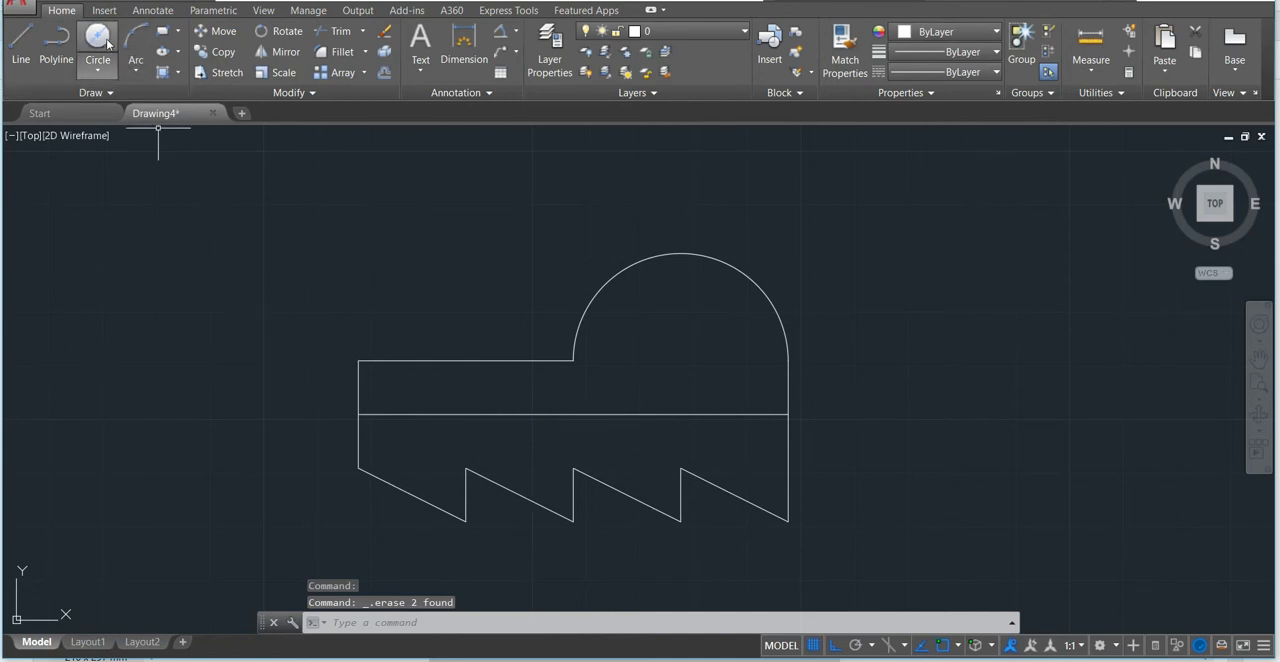
- Draw a radius-6 circle centred on the top arc's centre
click(97, 40)
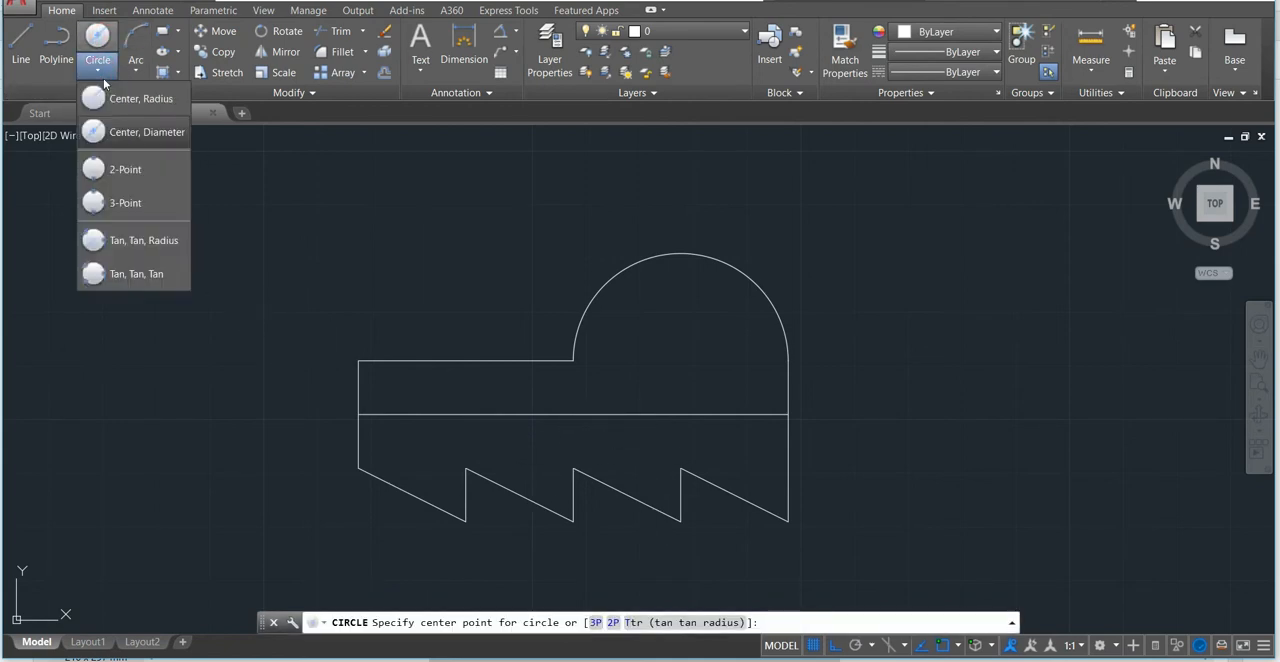
click(140, 98)
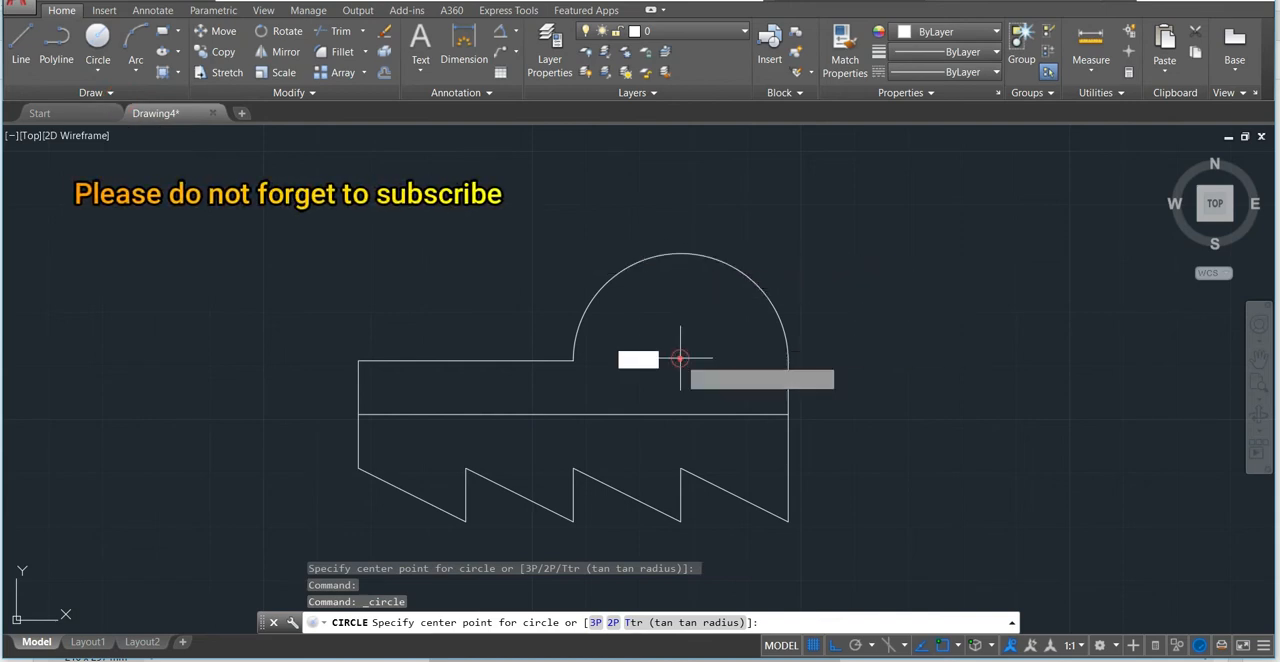
click(680, 358)
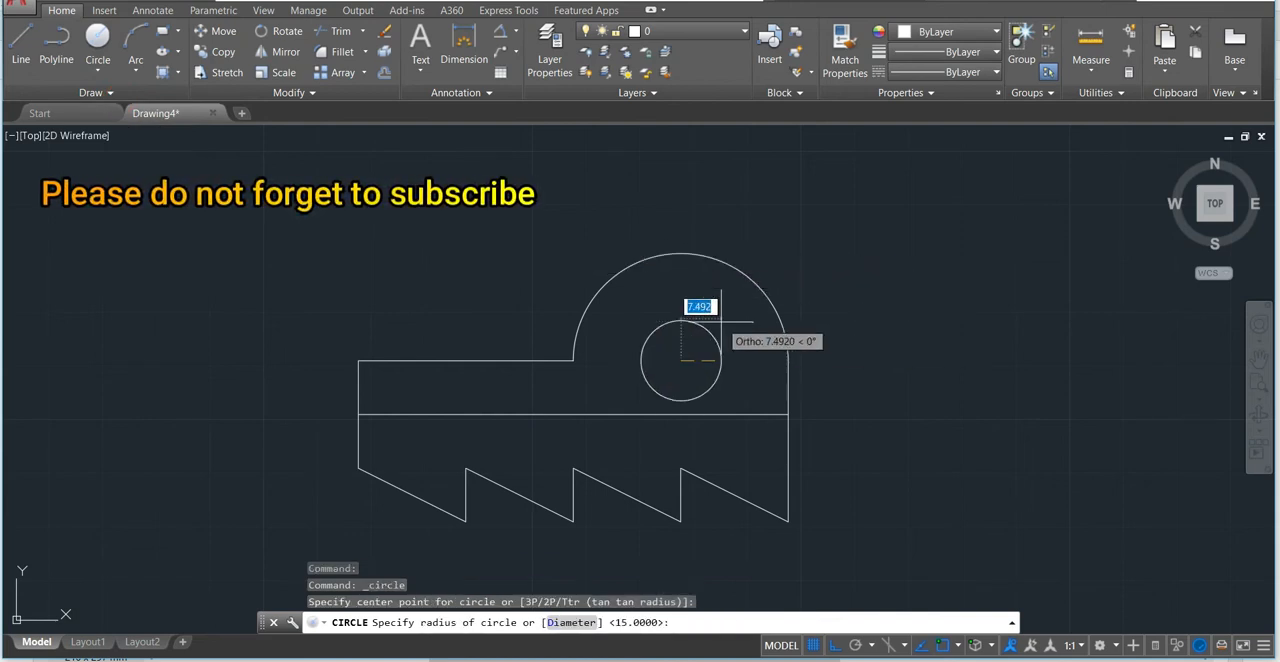
text(6)
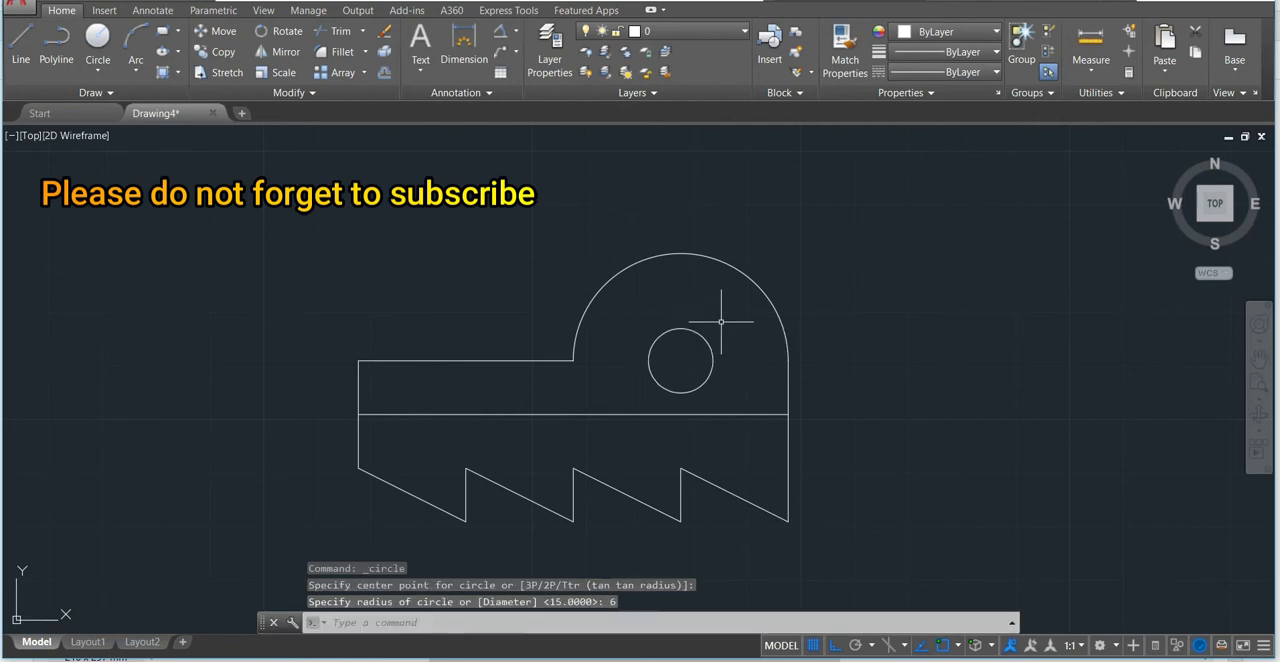
mouse_move(805, 415)
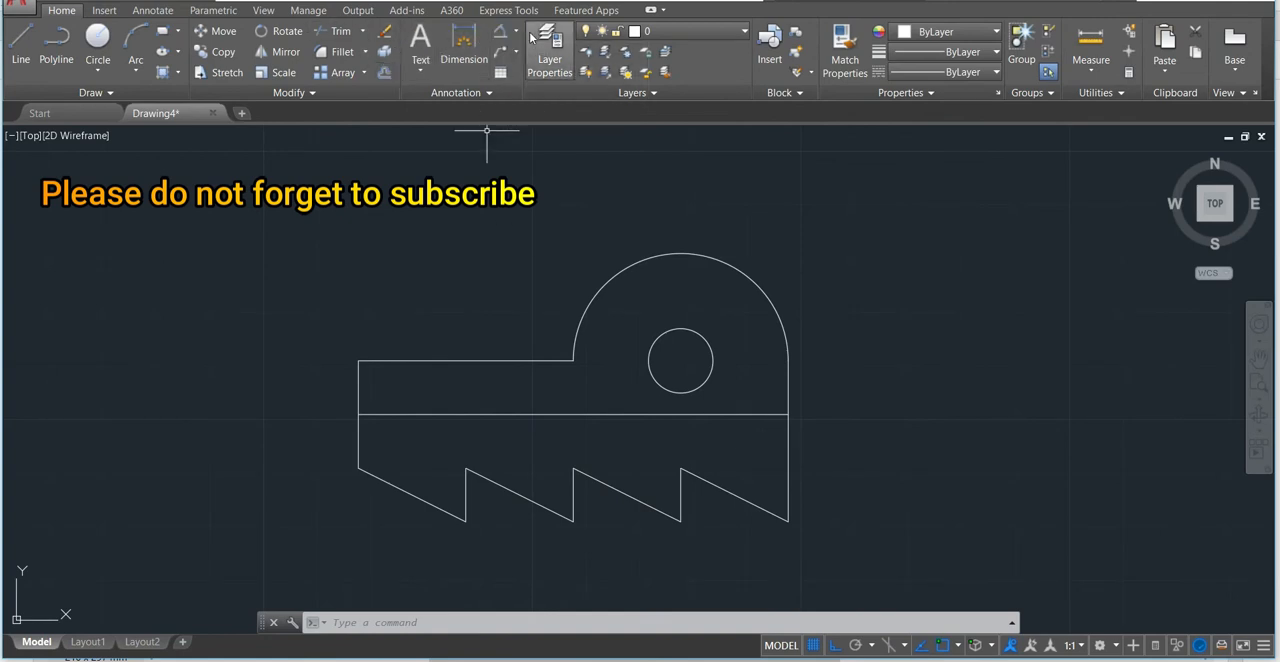
- Begin a linear dimension at the middle line's right end, then cancel it
click(463, 58)
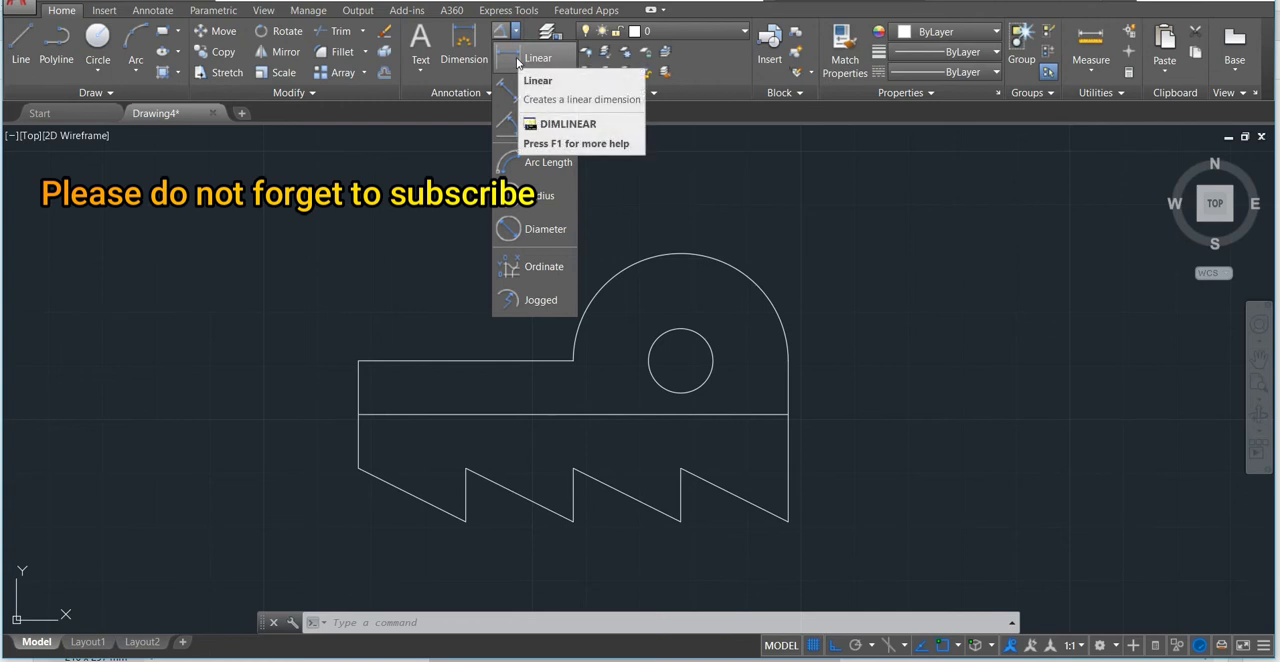
click(538, 80)
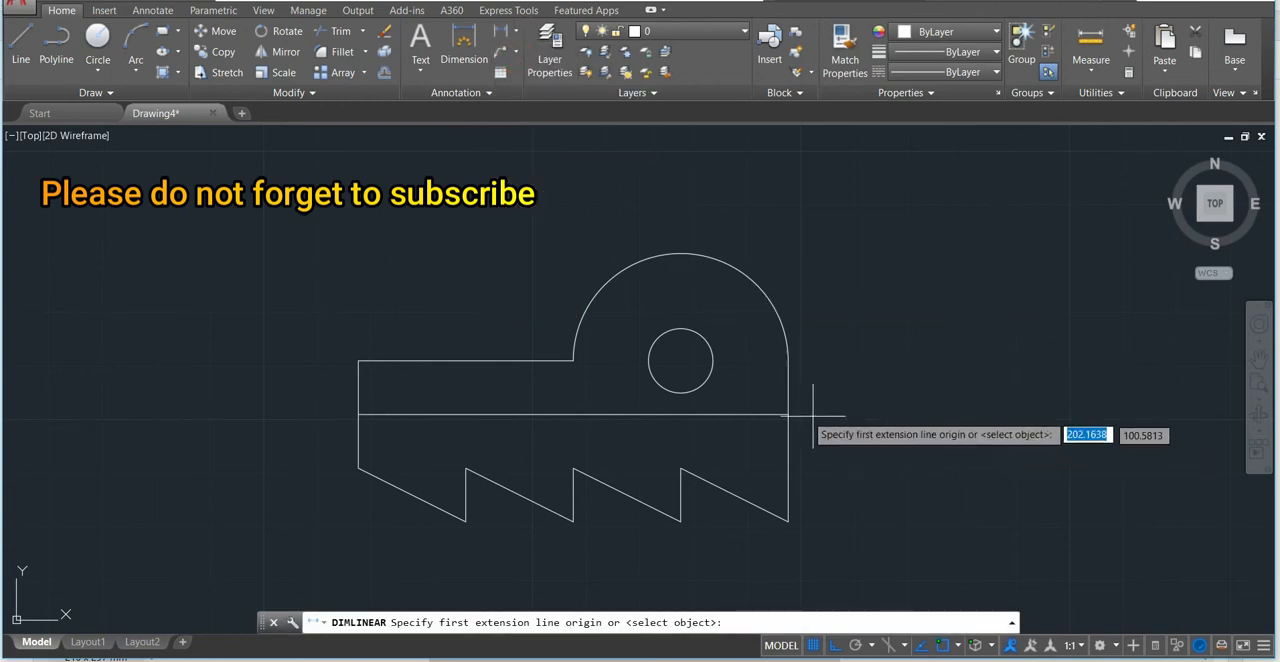
click(790, 415)
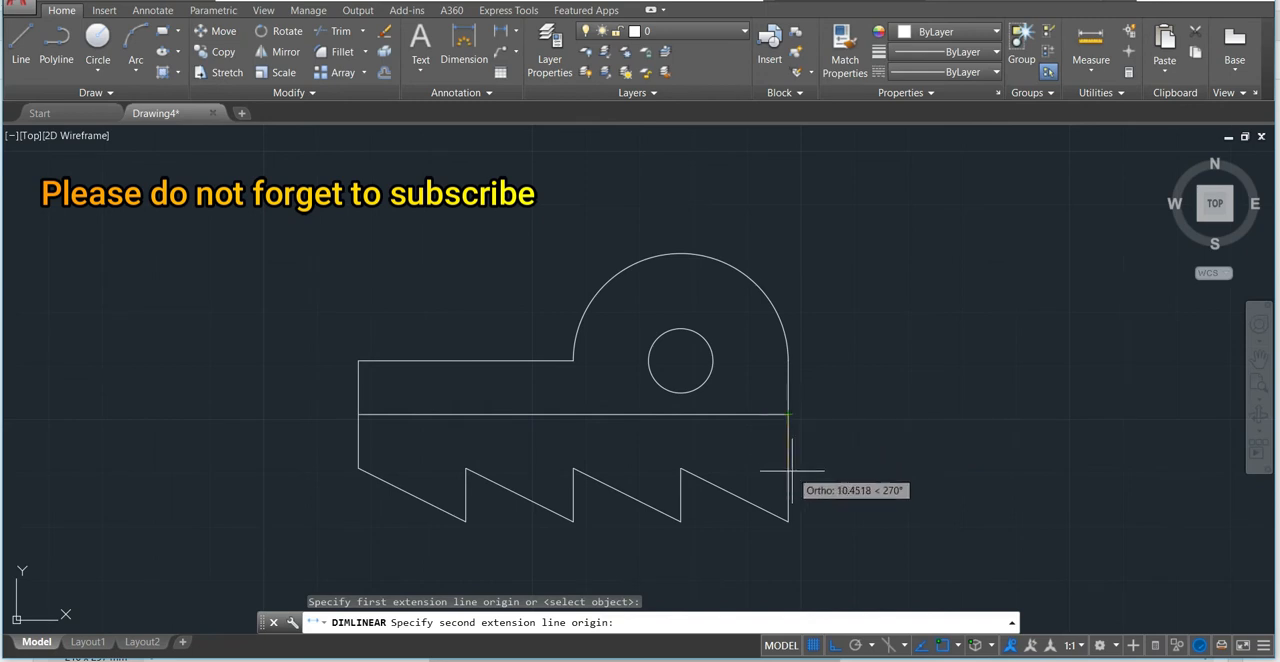
mouse_move(795, 445)
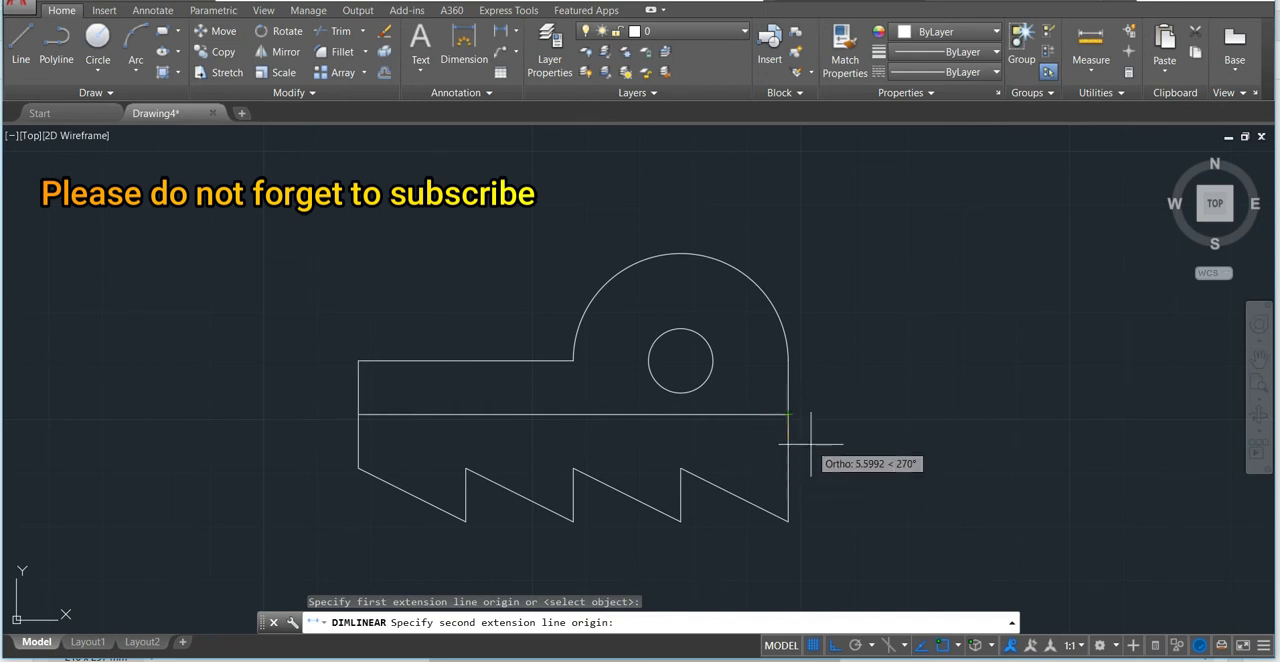
key(Escape)
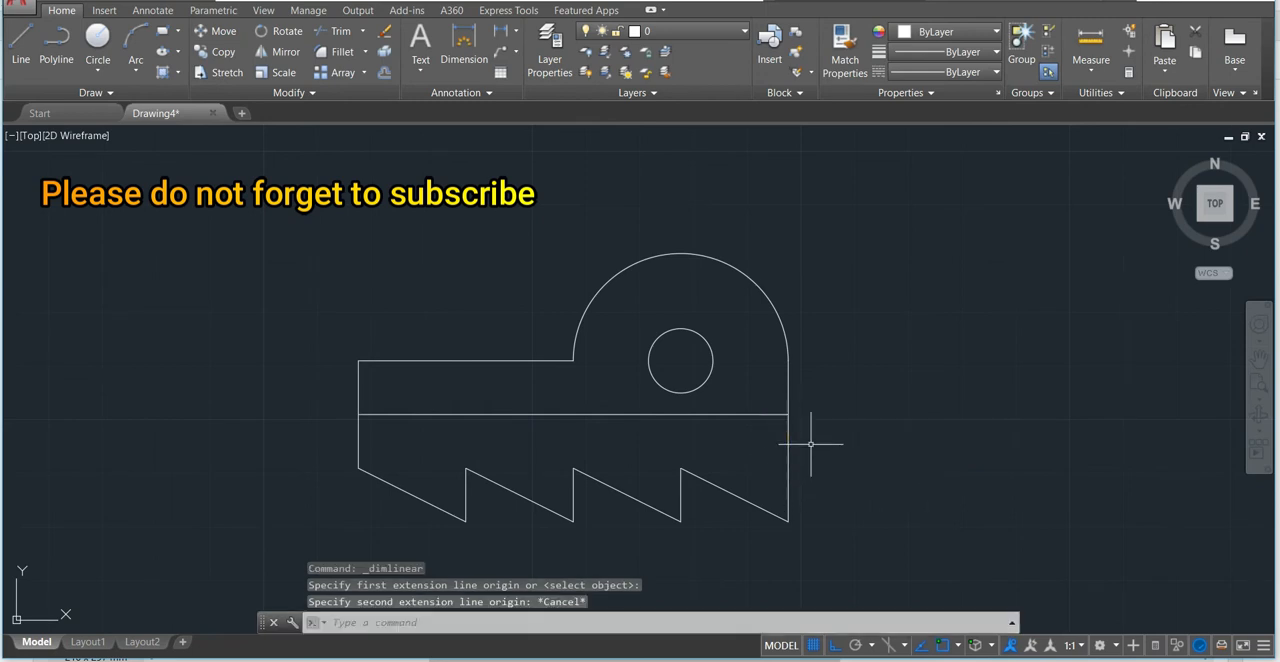
mouse_move(470, 215)
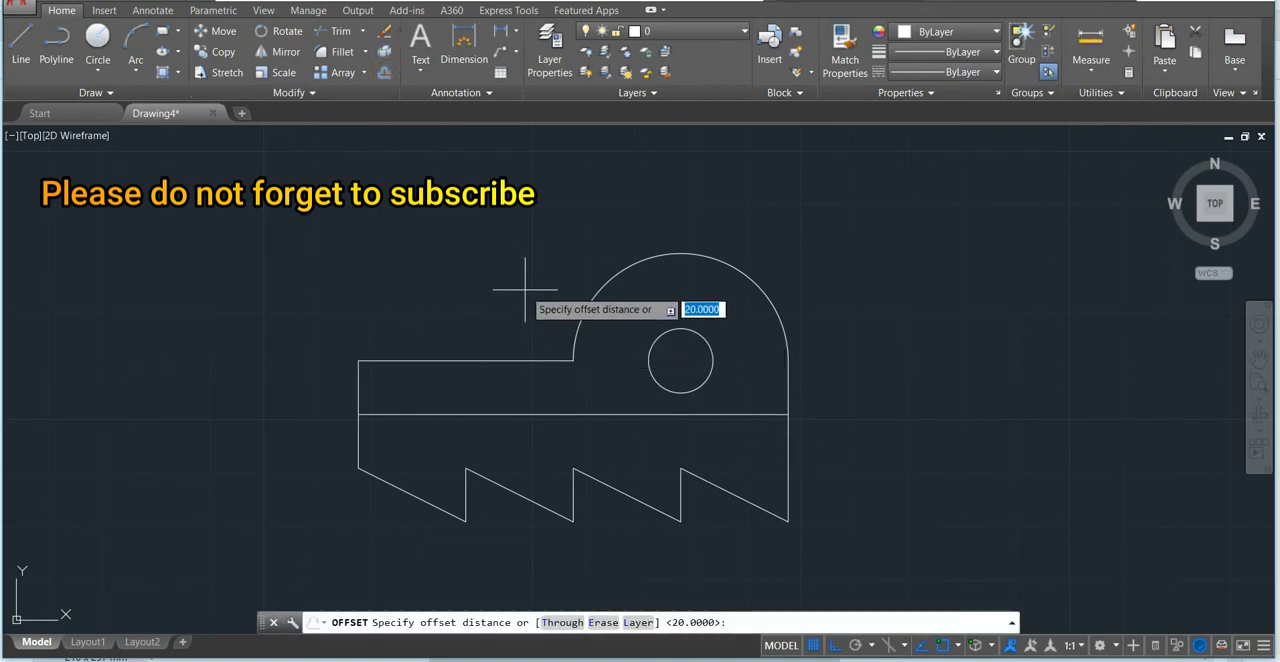
- Offset the middle line by 10, then dimension both 10 heights and the 80 width
text(10)
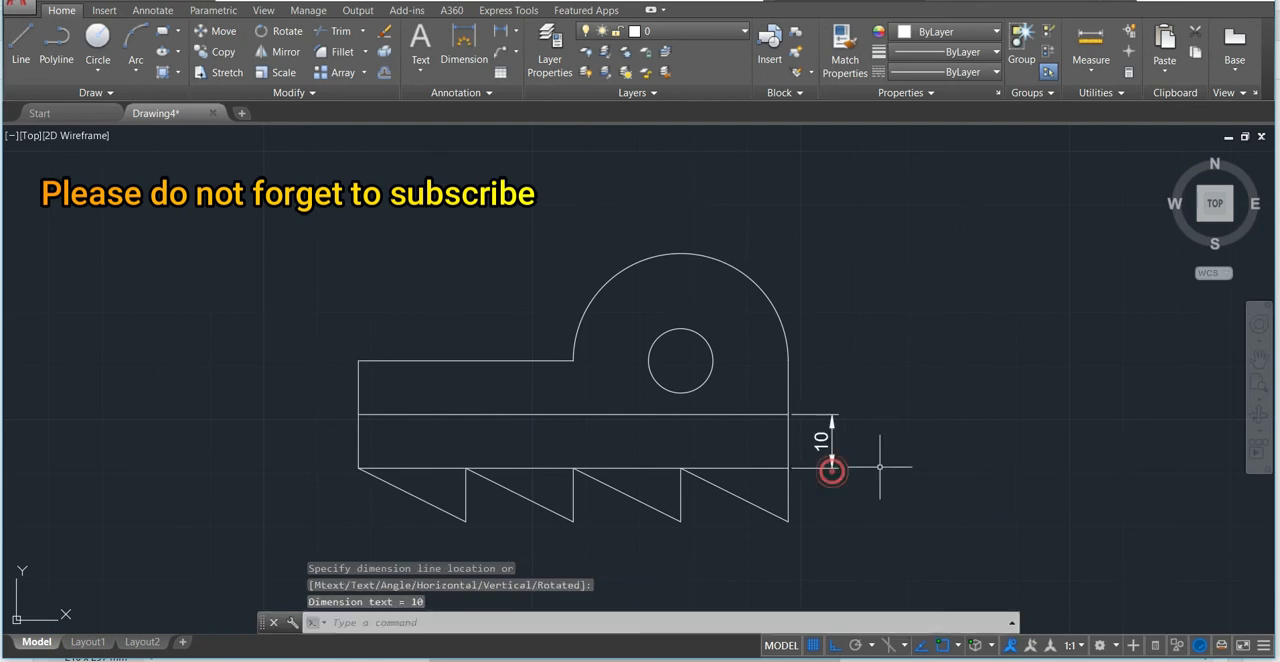
click(831, 469)
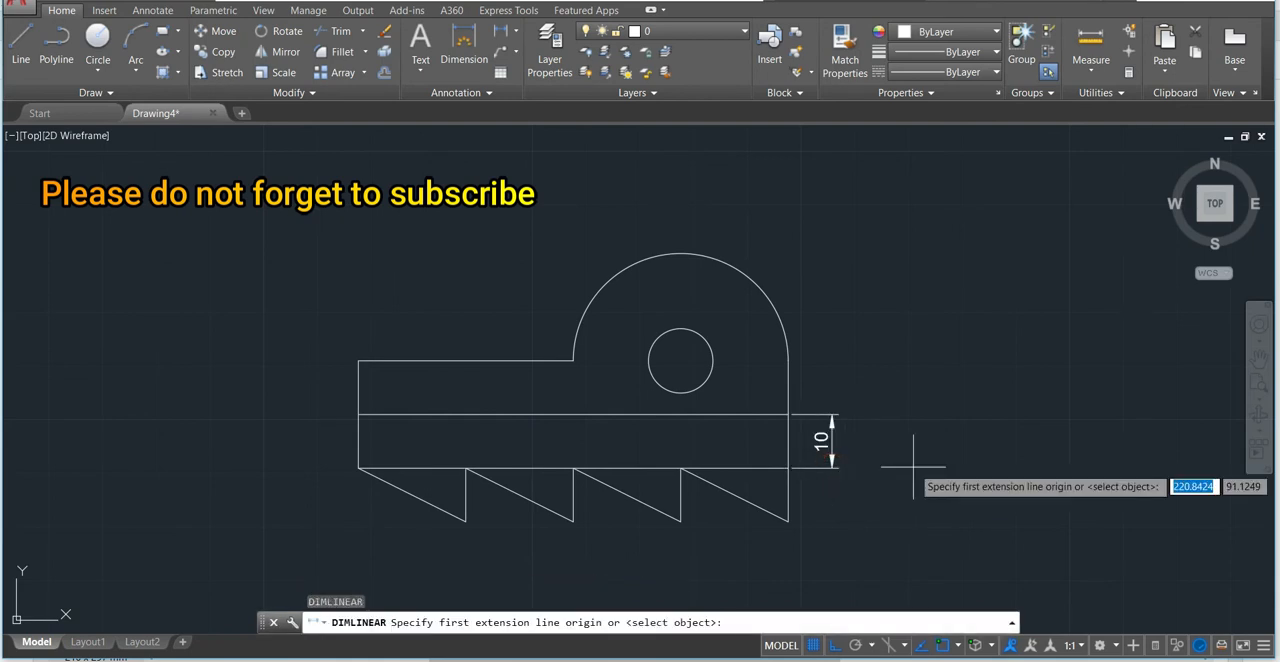
click(790, 470)
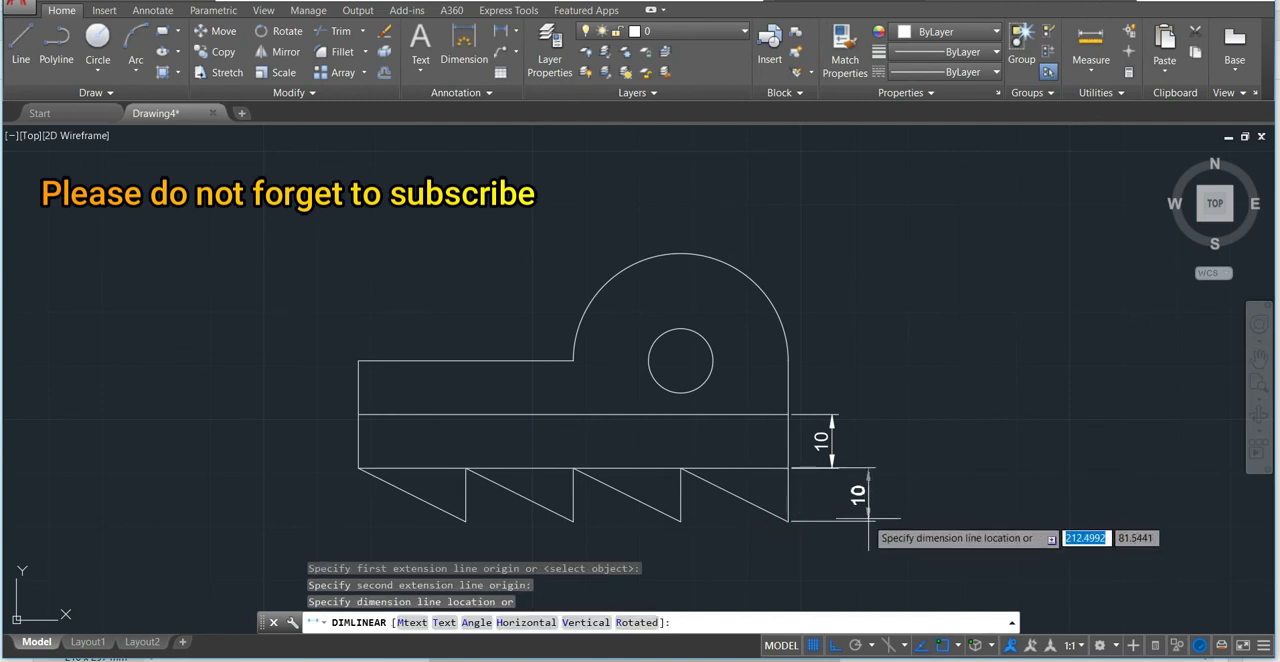
click(833, 522)
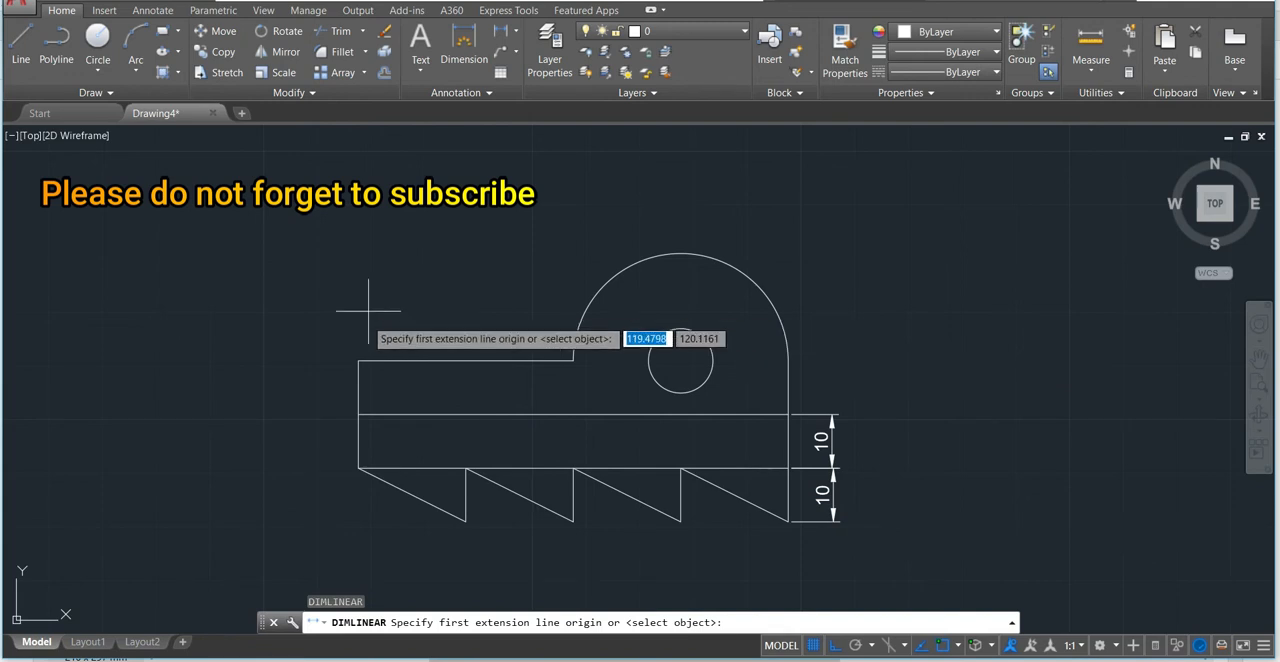
click(360, 412)
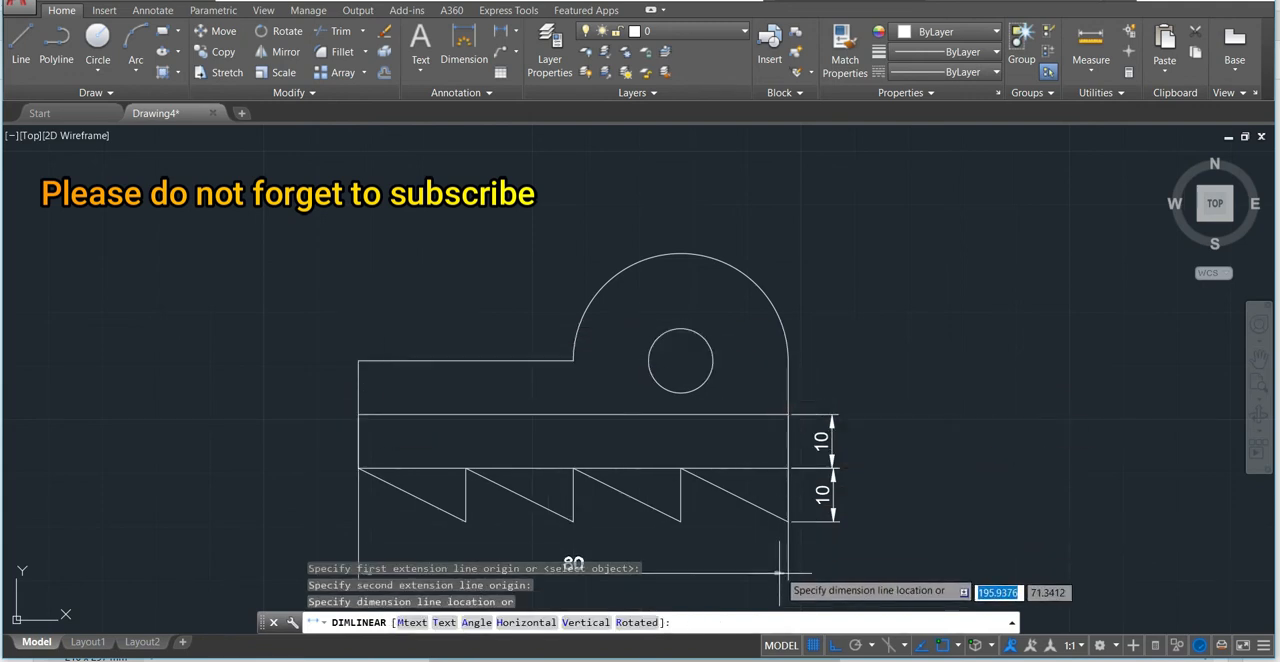
click(573, 565)
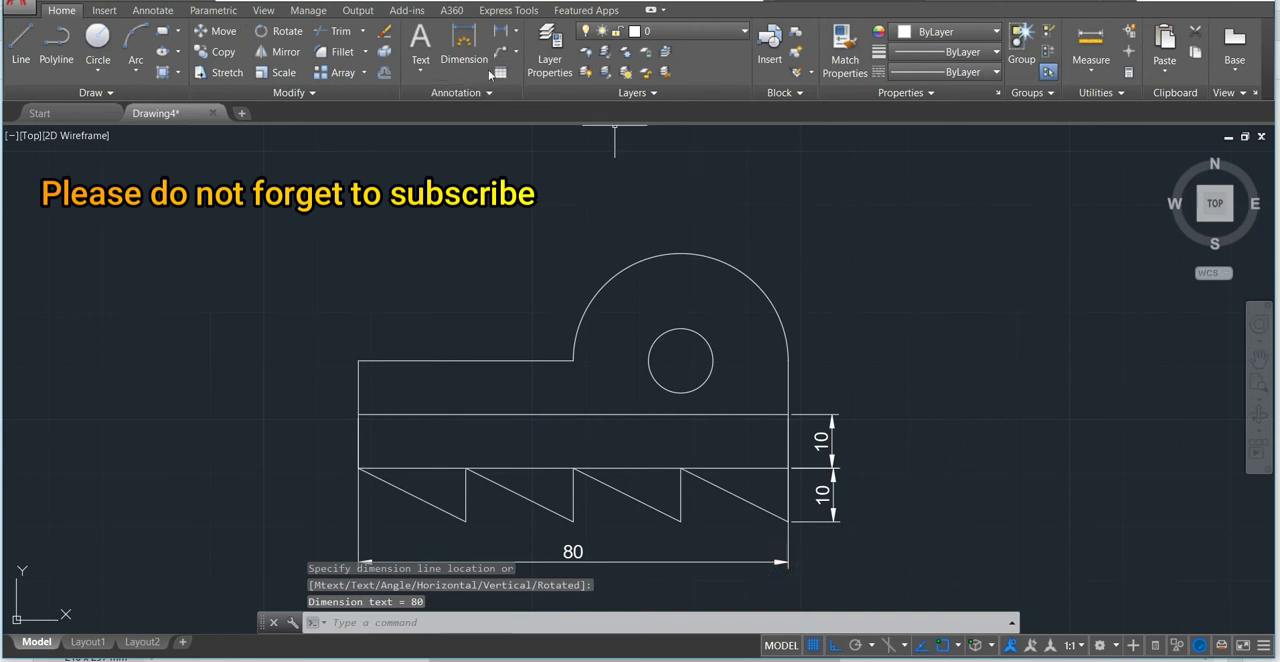
click(463, 45)
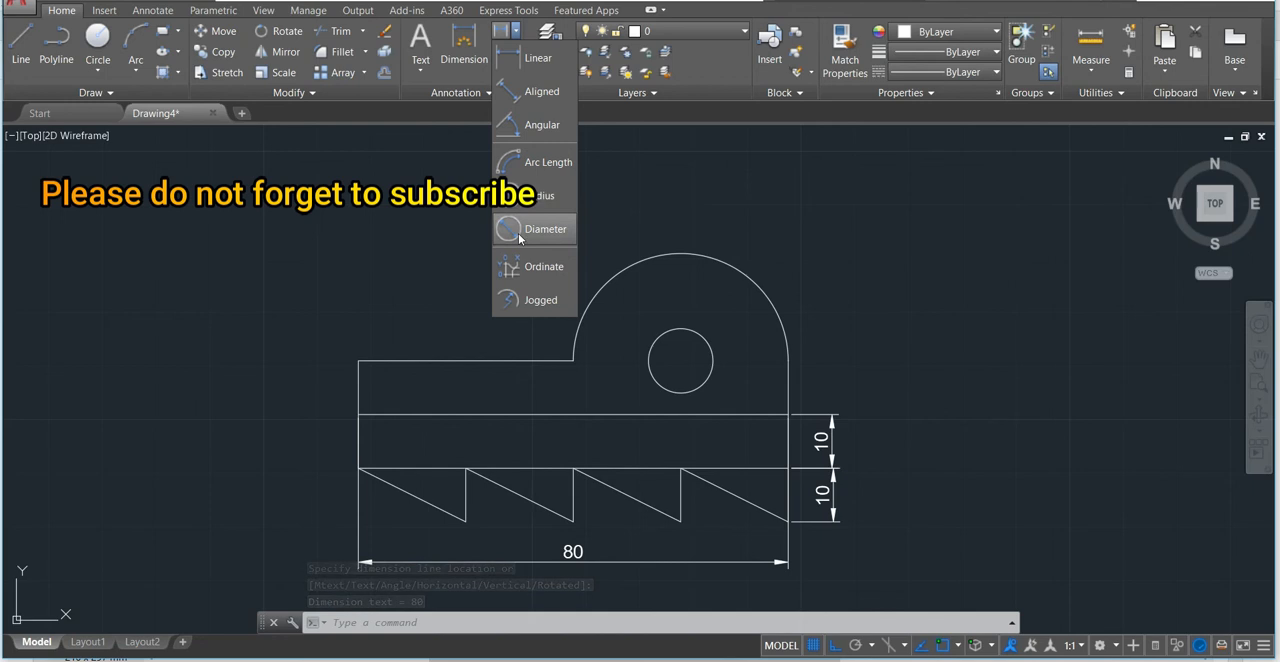
- Add a Ø40 diameter dimension above the top arc and an R6 radius on the centre hole
click(546, 229)
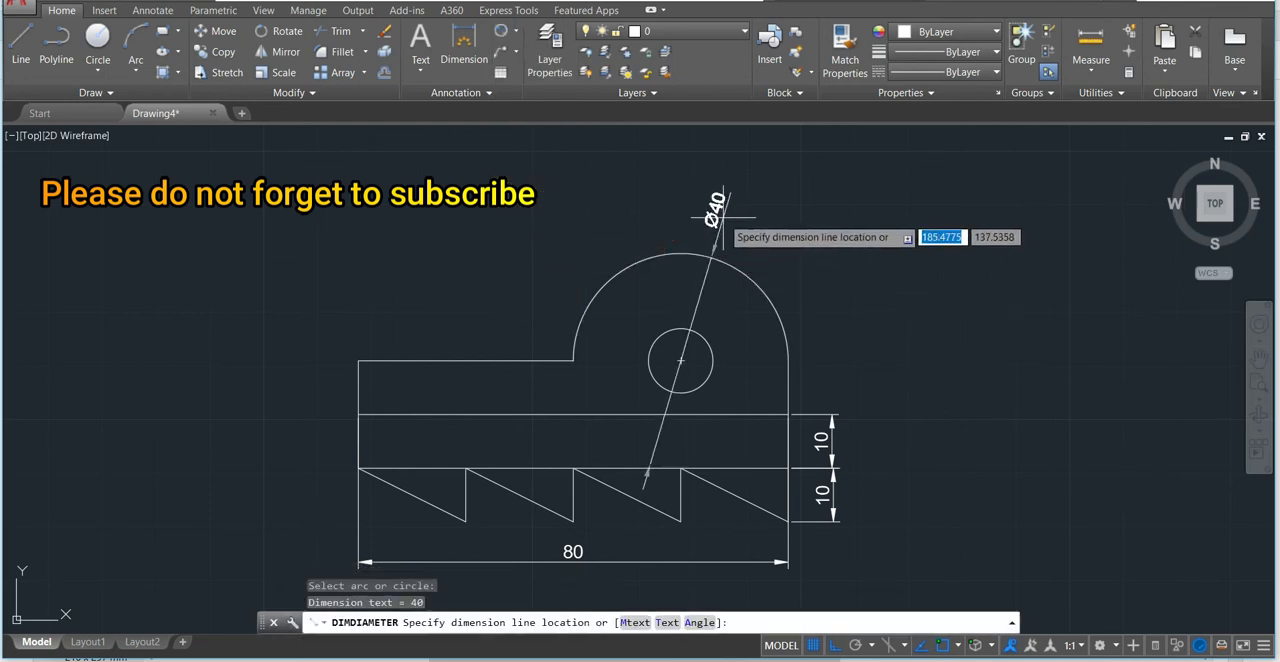
click(795, 232)
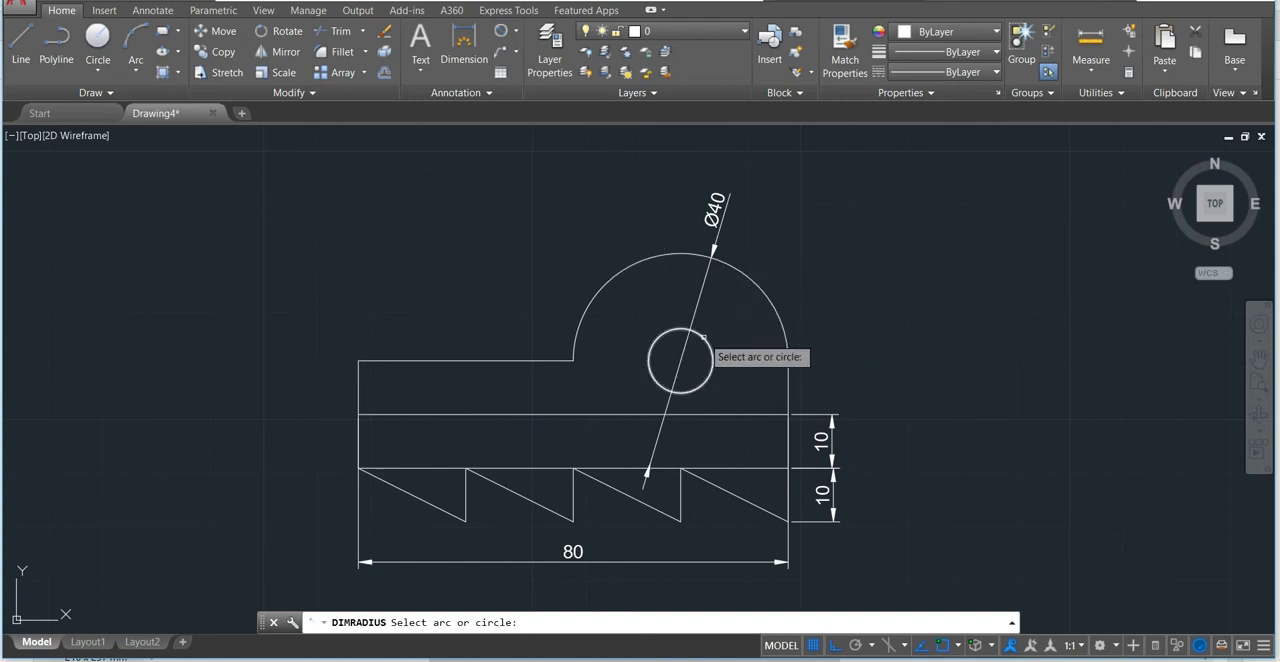
click(682, 360)
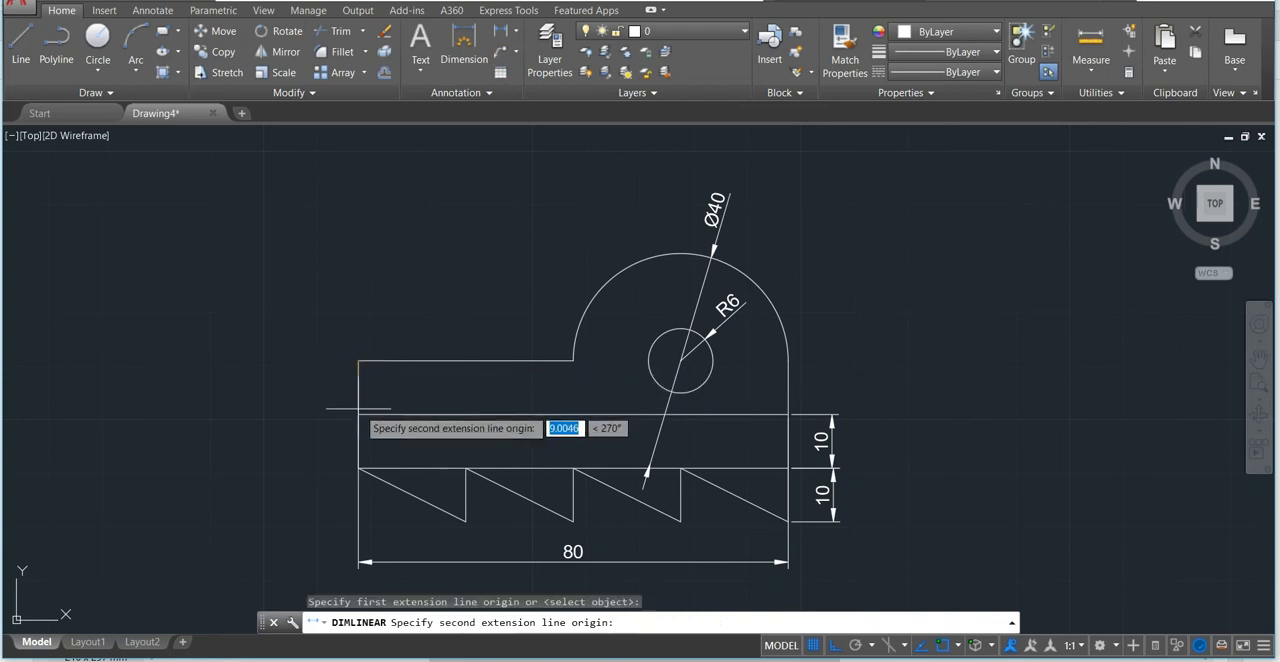
- Pick the middle line's left end as the second point of the vertical 10 dimension
click(297, 413)
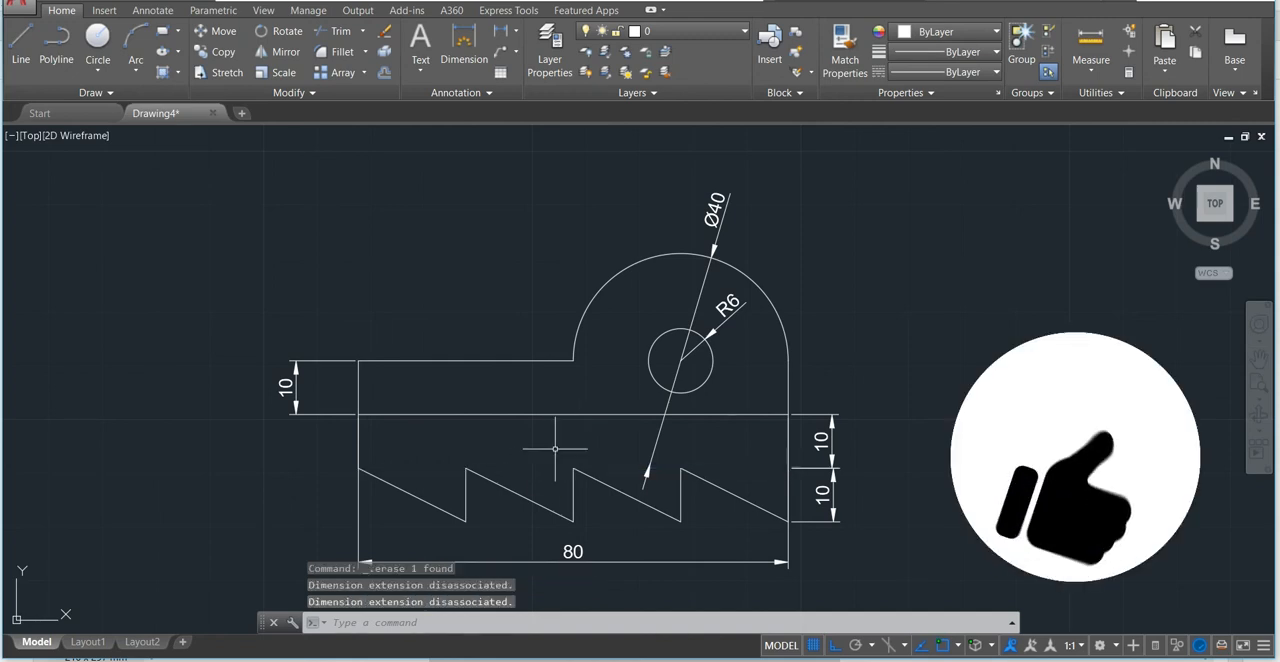
mouse_move(885, 358)
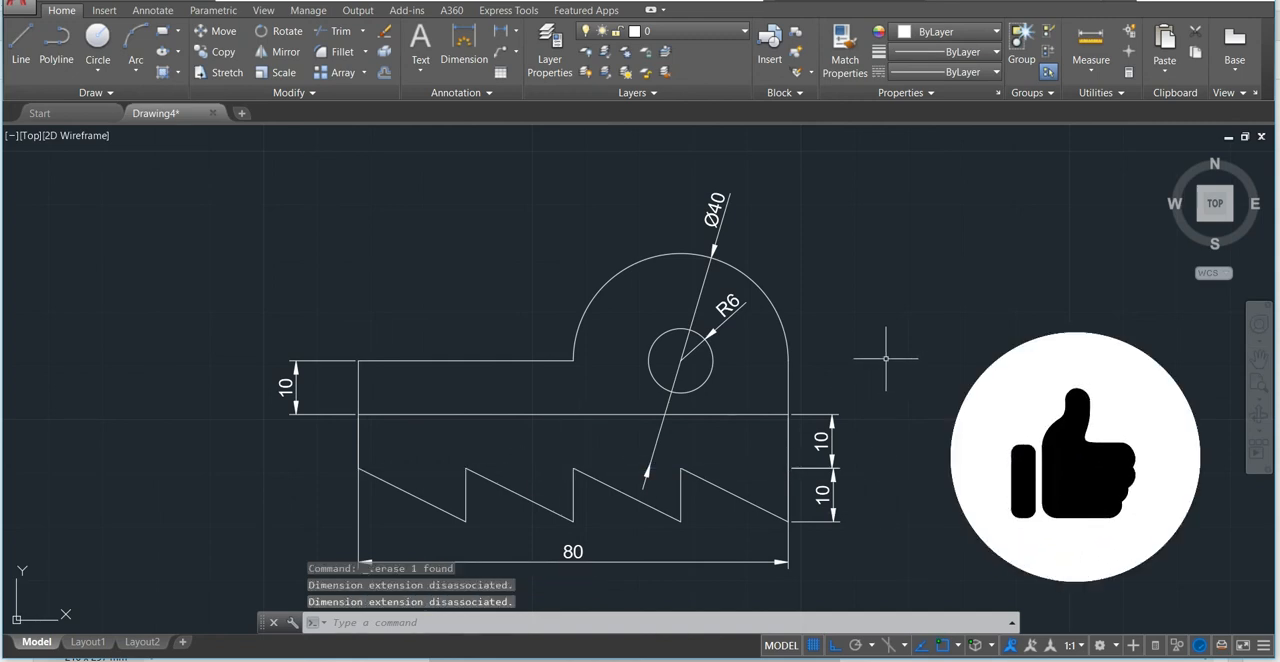